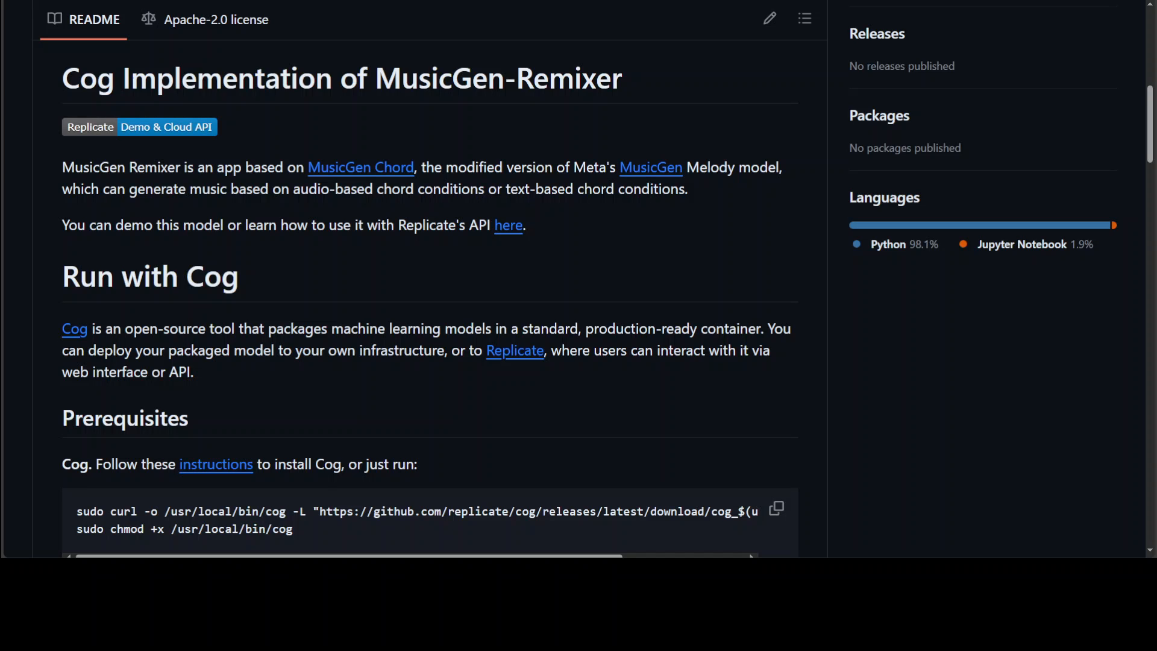
Follow the README's Replicate link to reach replicate.com
{"action": "left_click", "coordinate": [515, 349]}
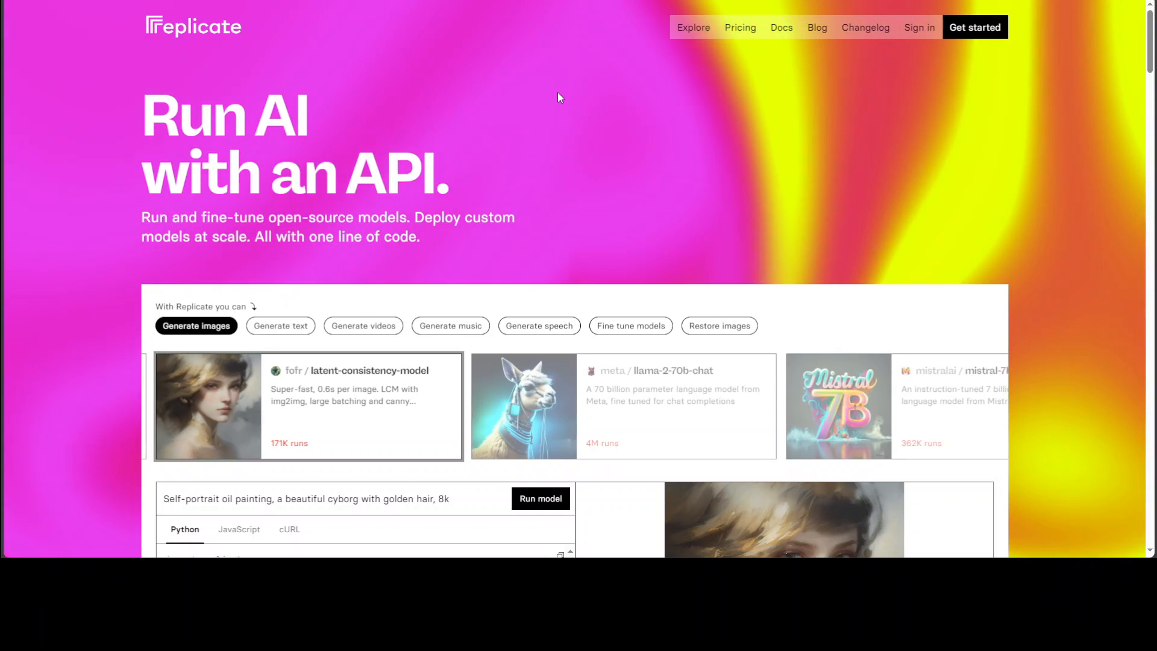
Go to the sakemin/musicgen-remixer model page and reach the prompt field in its Playground form
{"action": "left_click", "coordinate": [279, 325]}
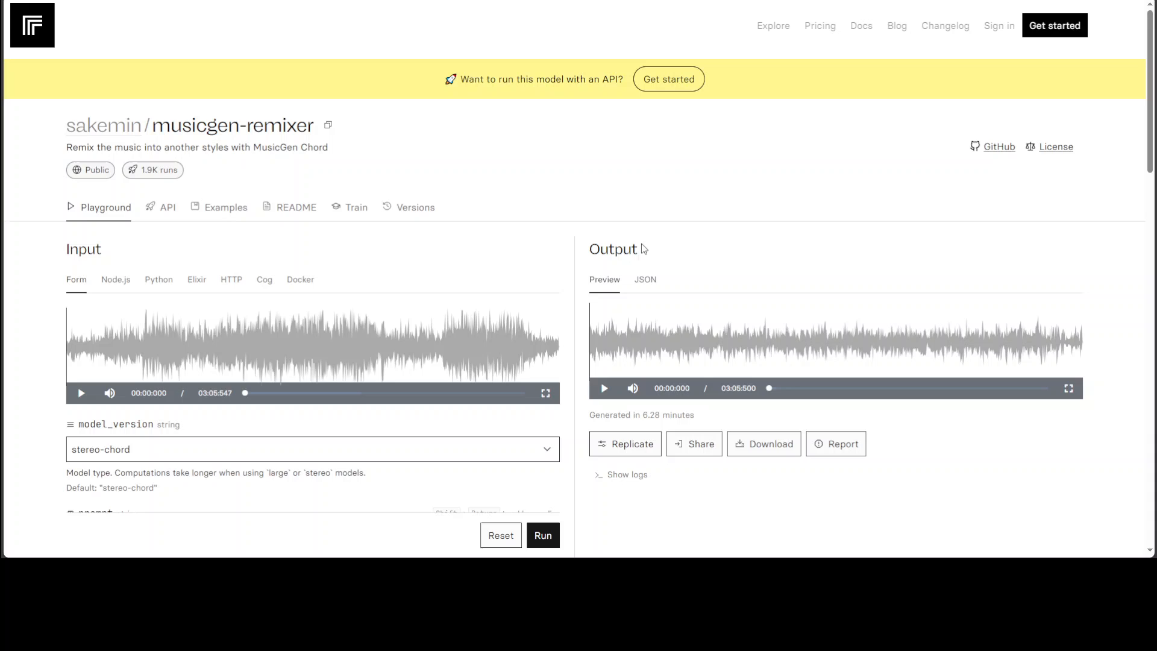
{"action": "mouse_move", "coordinate": [603, 153]}
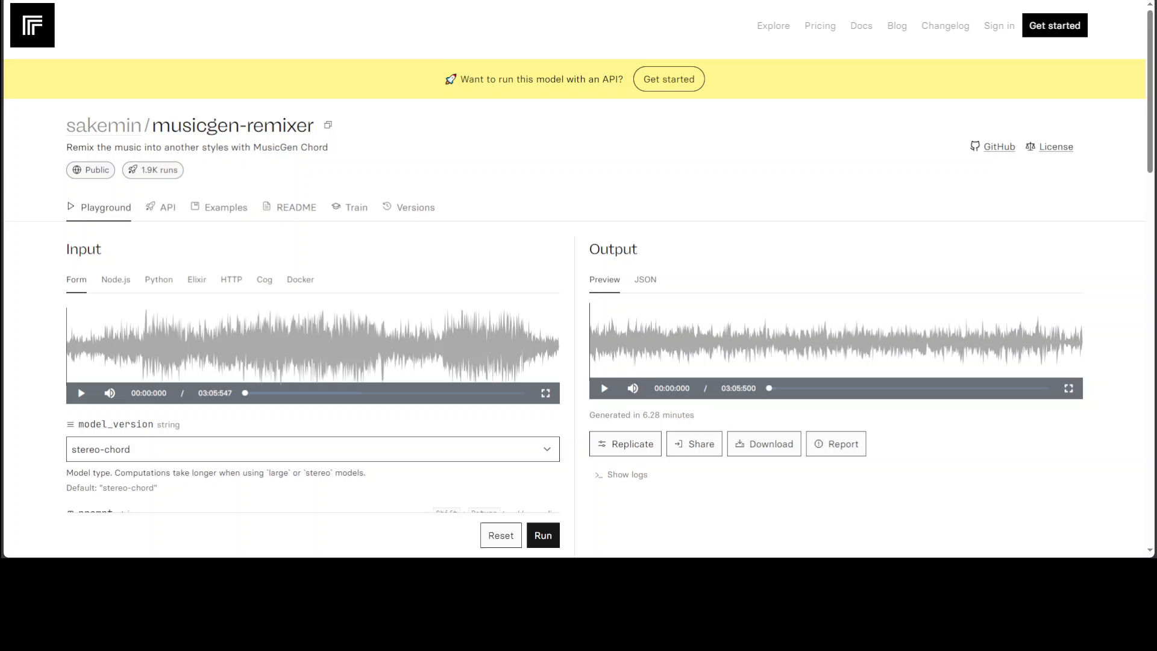
{"action": "mouse_move", "coordinate": [453, 117]}
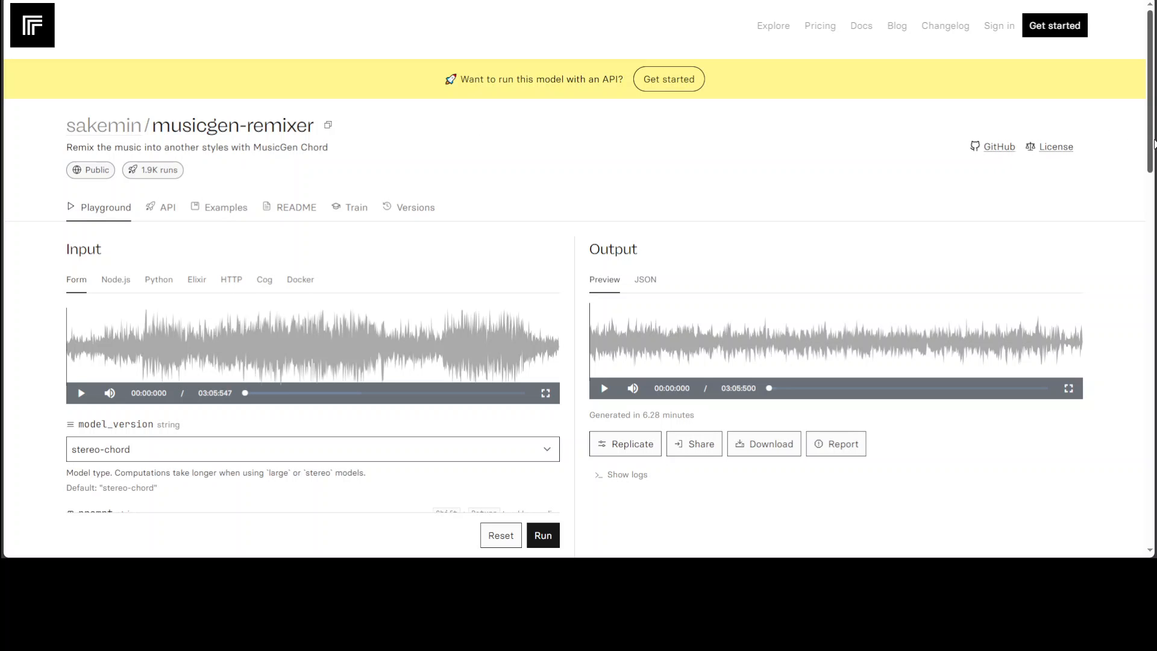
{"action": "scroll", "scroll_direction": "down", "scroll_amount": 3}
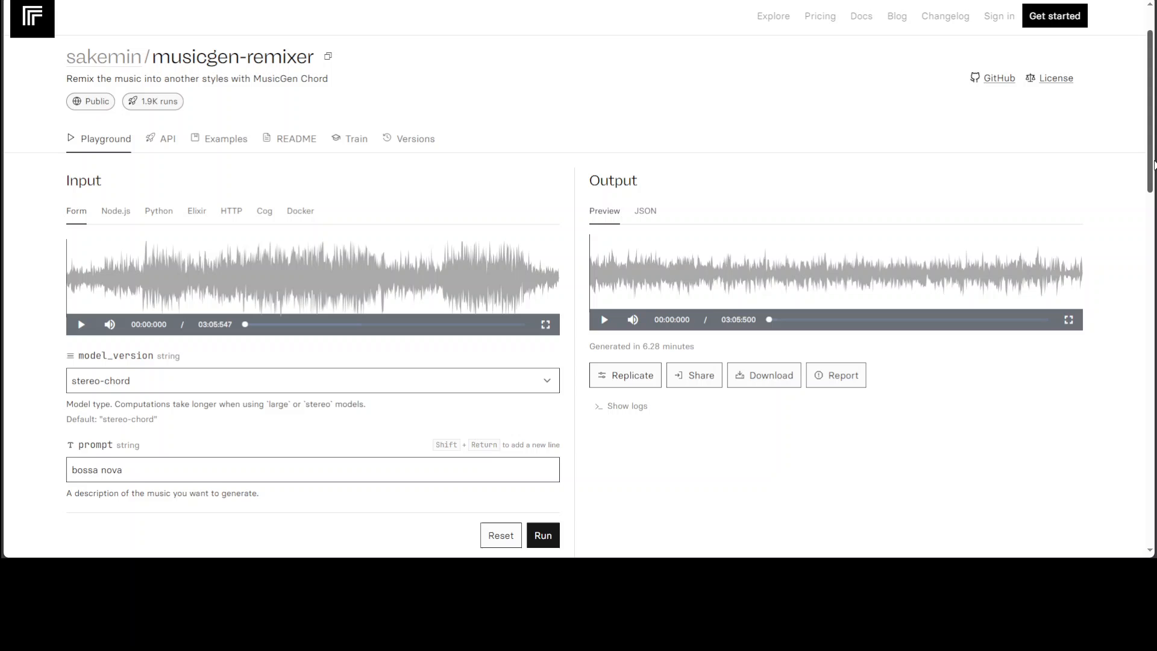
{"action": "scroll", "scroll_direction": "down", "scroll_amount": 3}
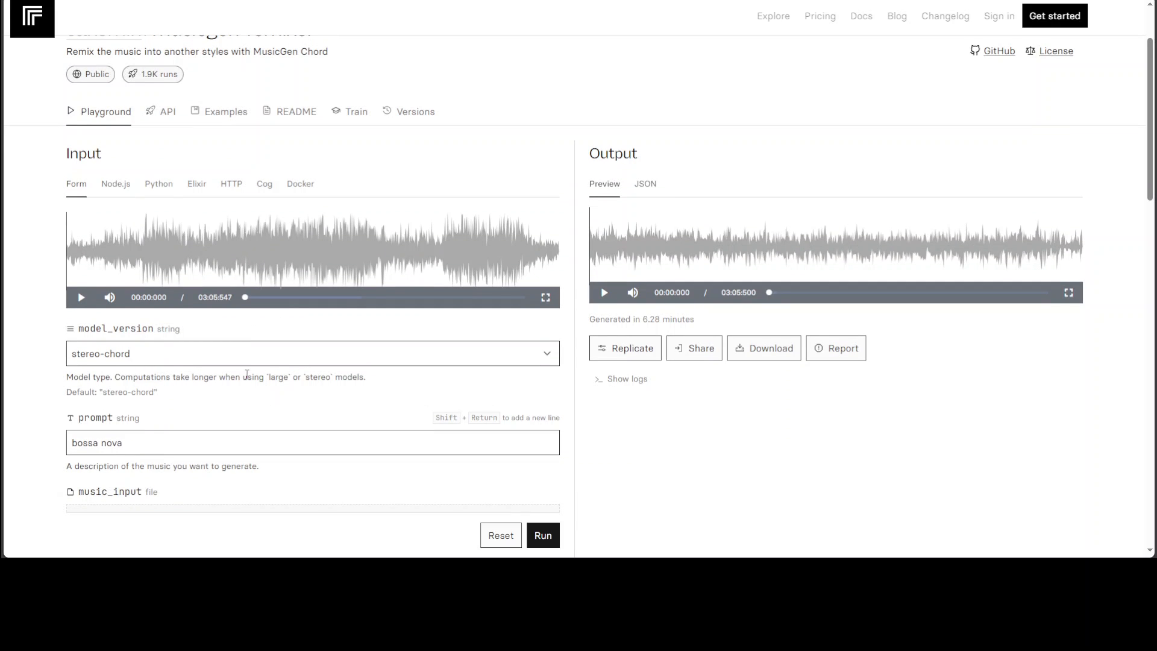
Bring the model_version dropdown of the remixer form into view
{"action": "scroll", "scroll_direction": "down", "scroll_amount": 3}
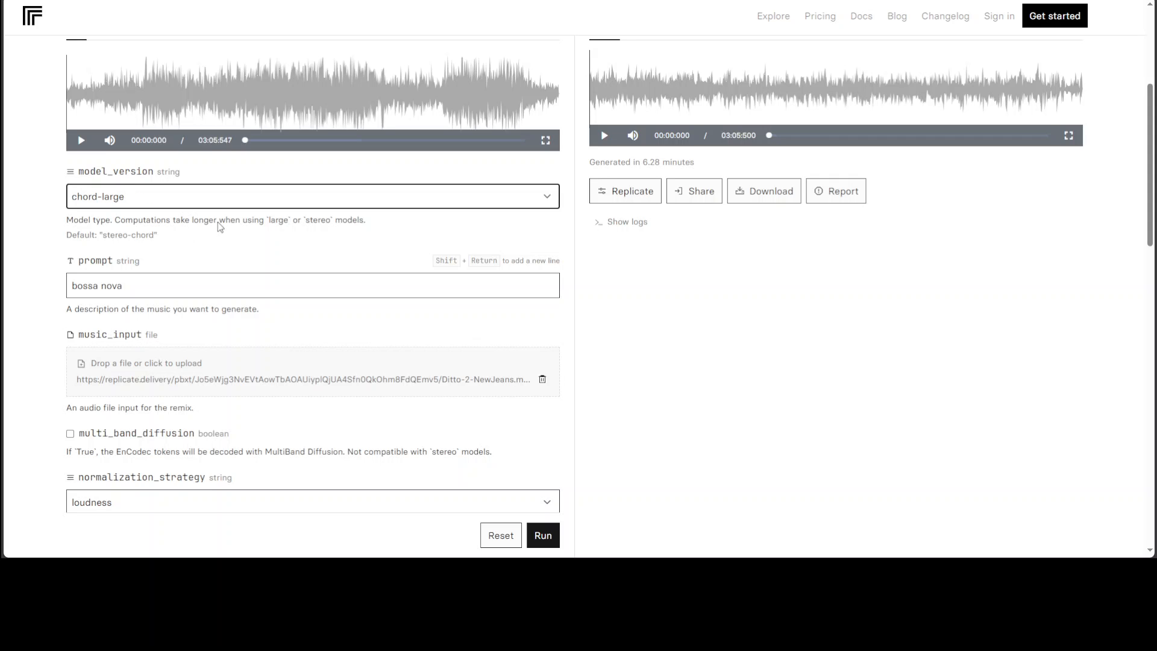
{"action": "mouse_move", "coordinate": [204, 202]}
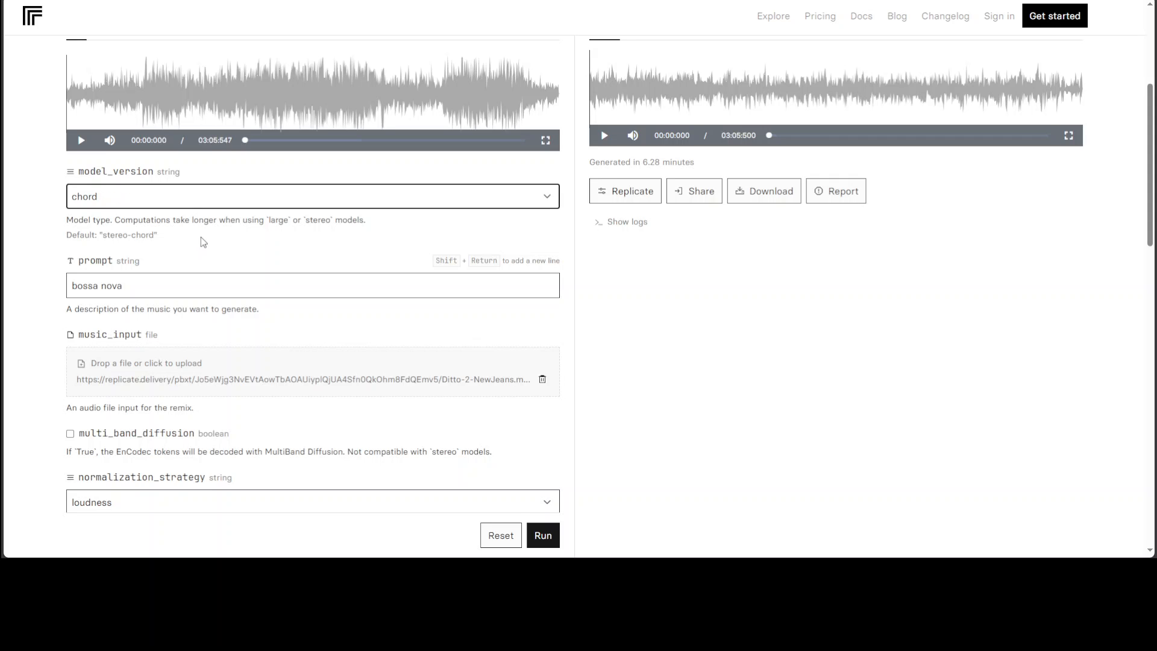
{"action": "mouse_move", "coordinate": [196, 234]}
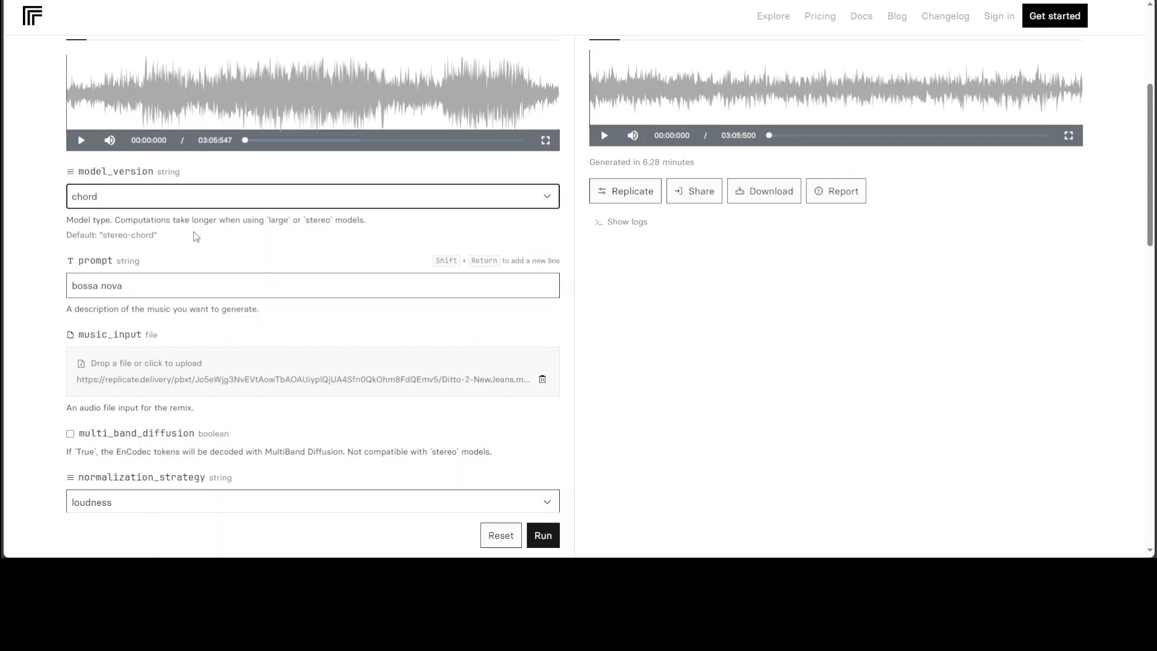
{"action": "mouse_move", "coordinate": [205, 199]}
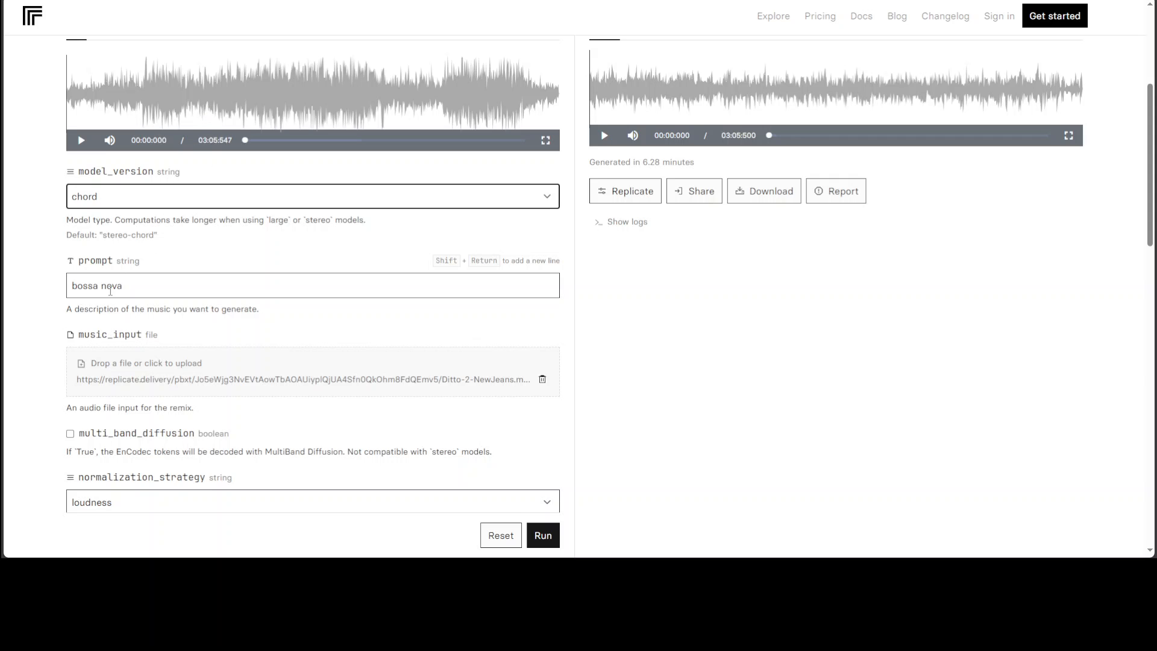
{"action": "mouse_move", "coordinate": [308, 416]}
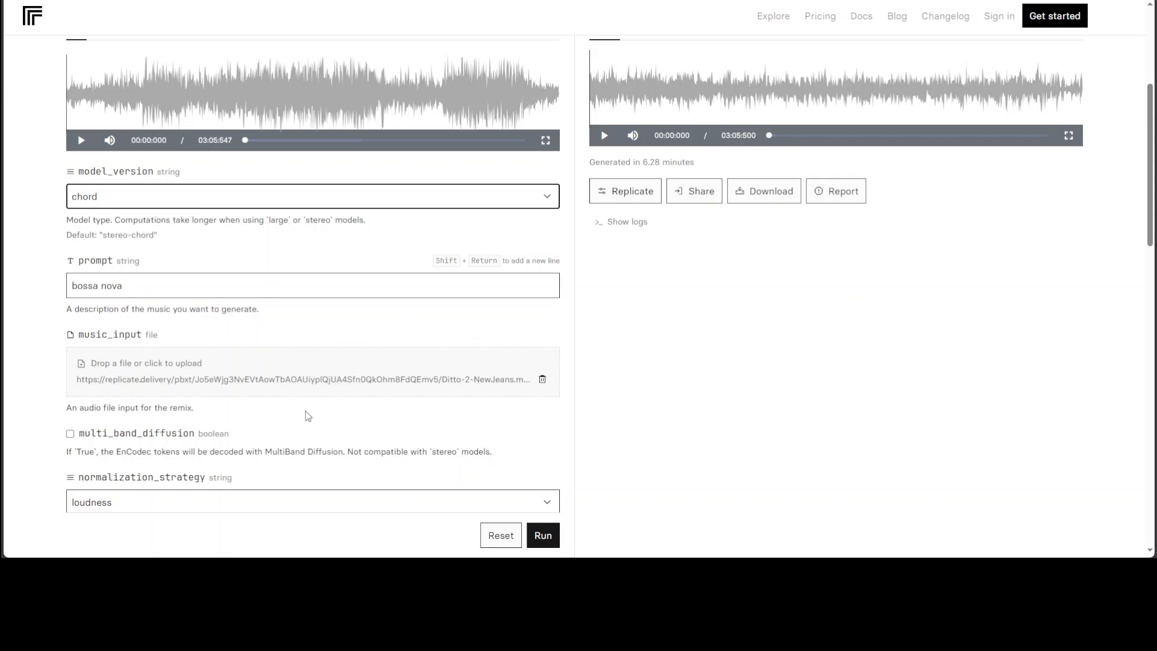
Set normalization_strategy to peak instead of loudness
{"action": "scroll", "scroll_direction": "down", "scroll_amount": 3}
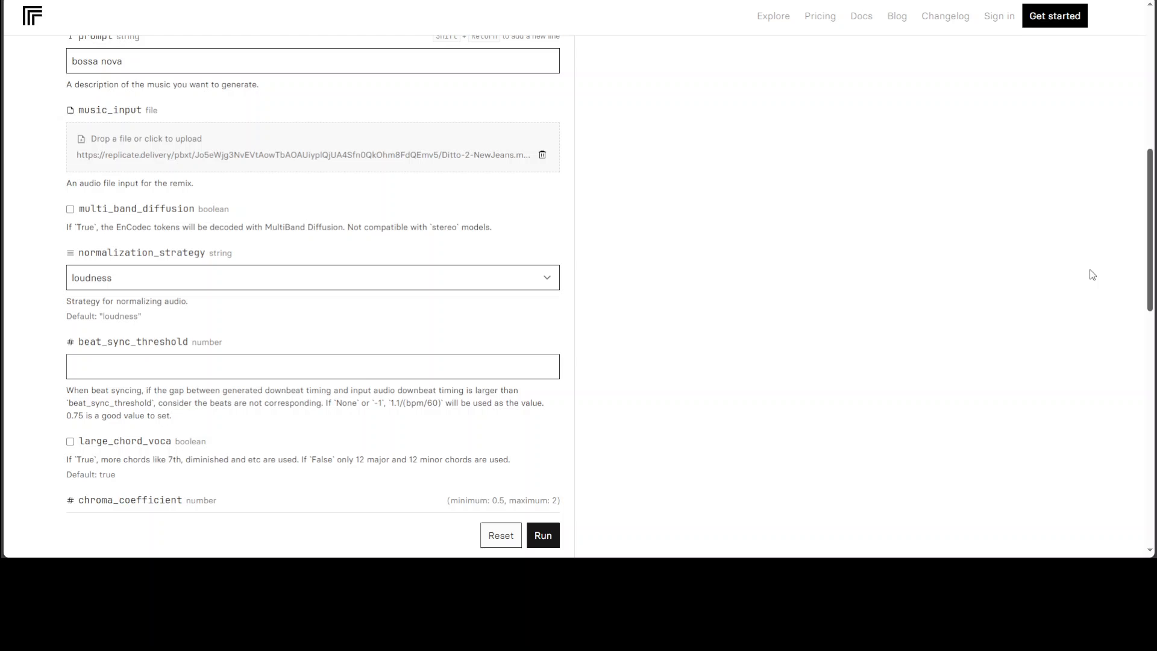
{"action": "mouse_move", "coordinate": [576, 190]}
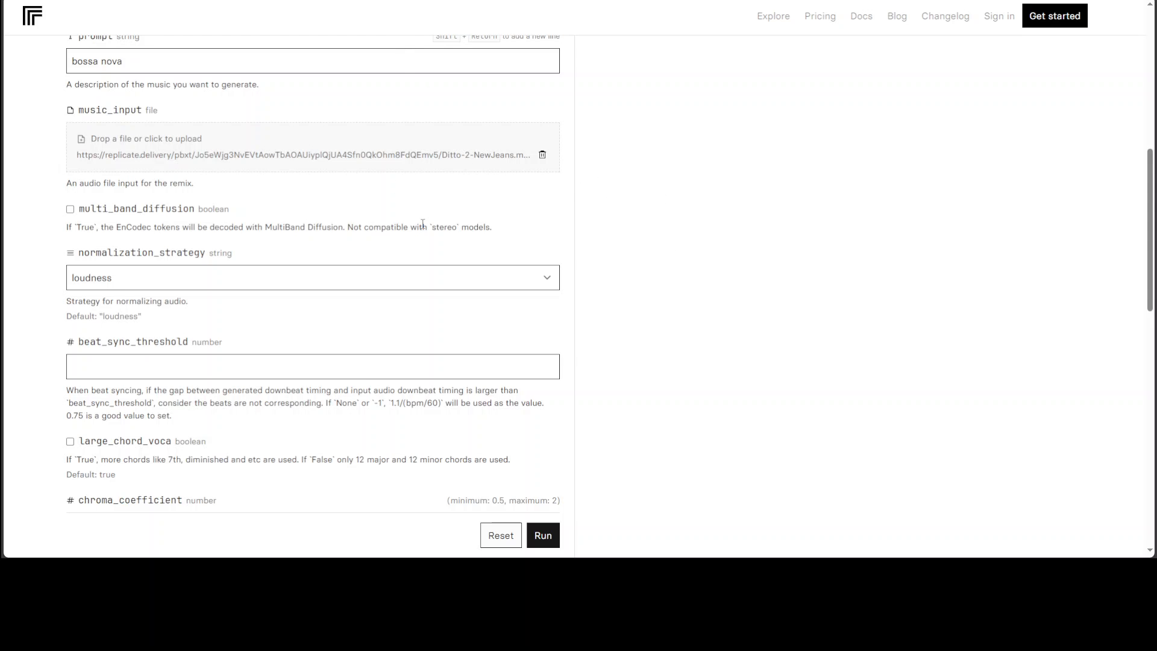
{"action": "mouse_move", "coordinate": [189, 246]}
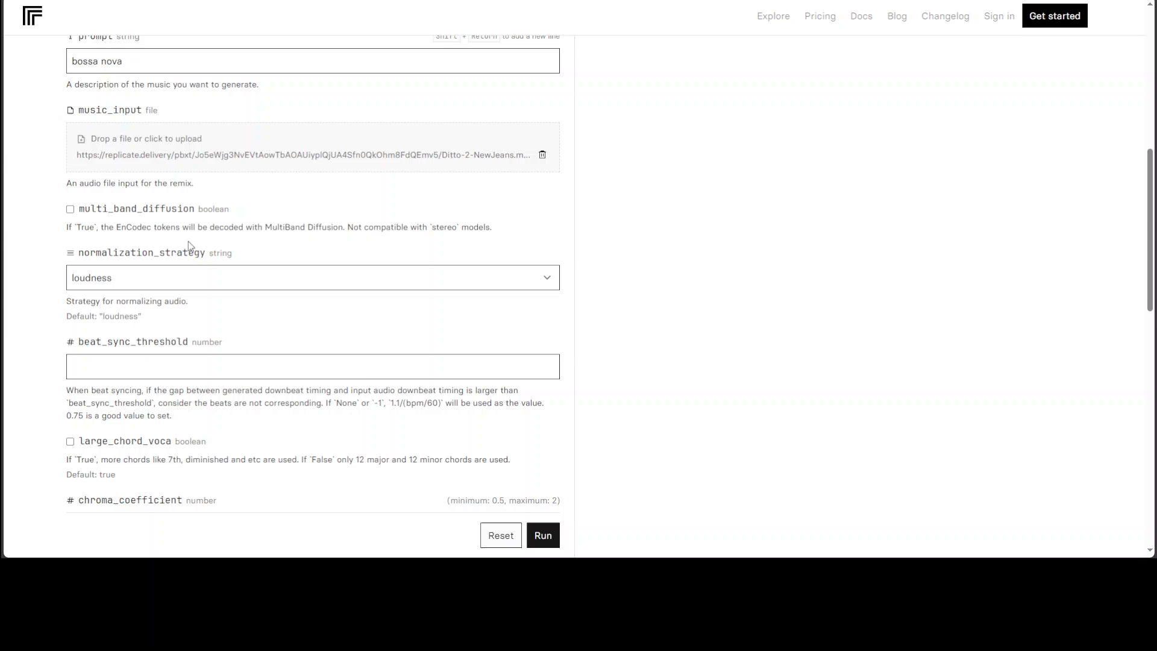
{"action": "mouse_move", "coordinate": [323, 187]}
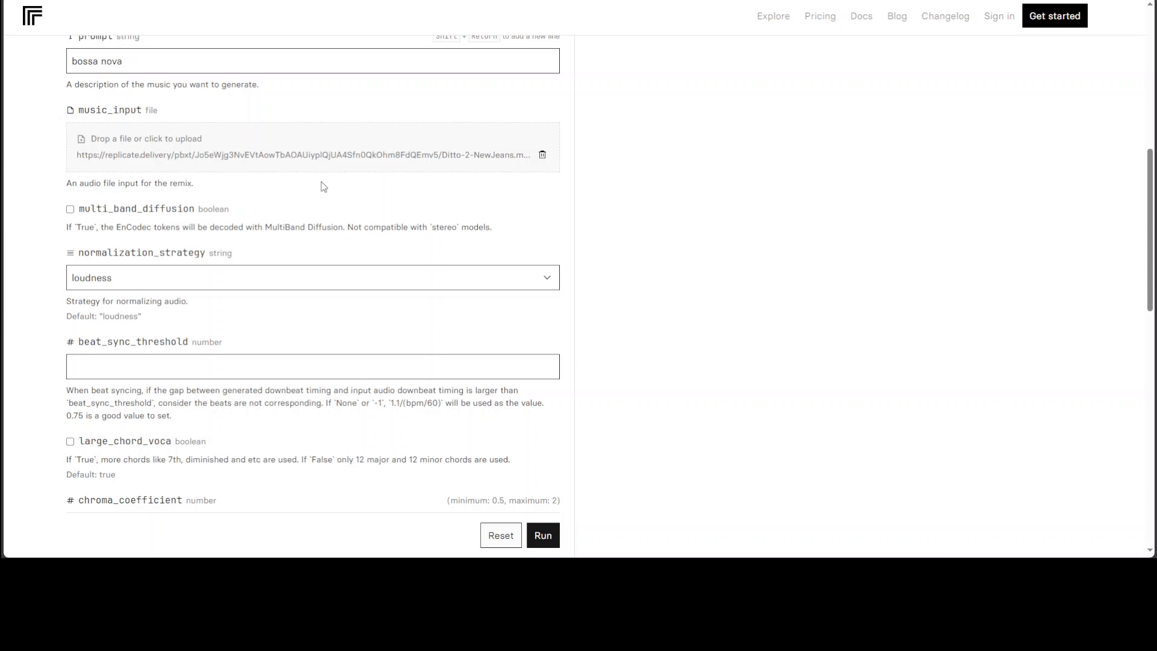
{"action": "mouse_move", "coordinate": [120, 220]}
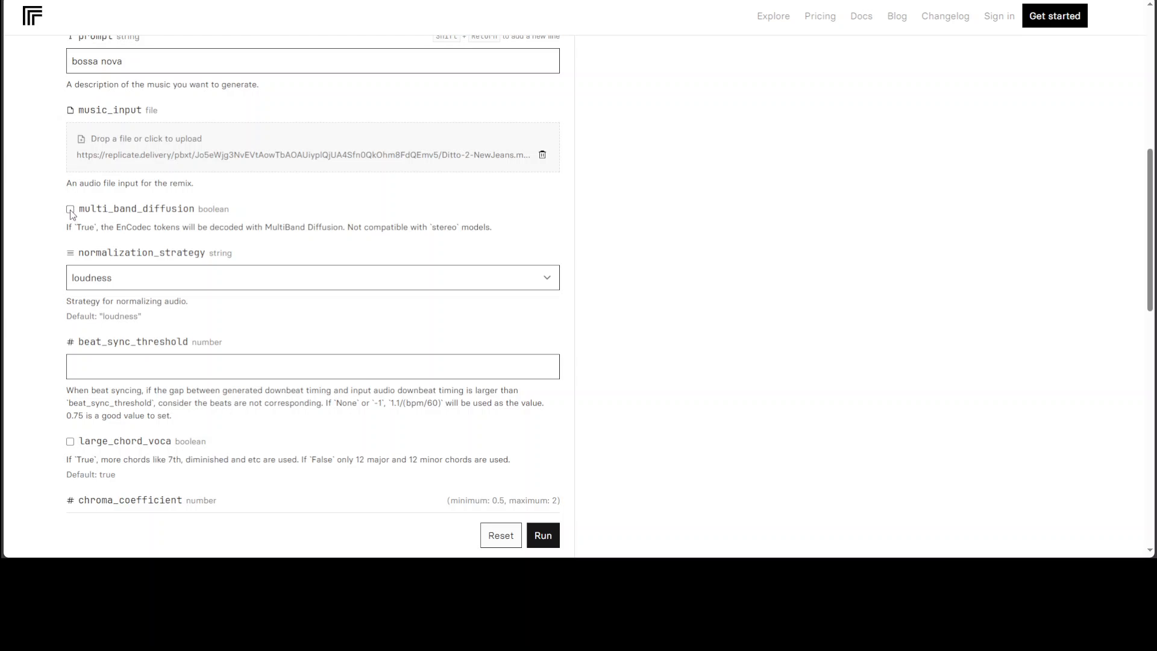
{"action": "mouse_move", "coordinate": [88, 213]}
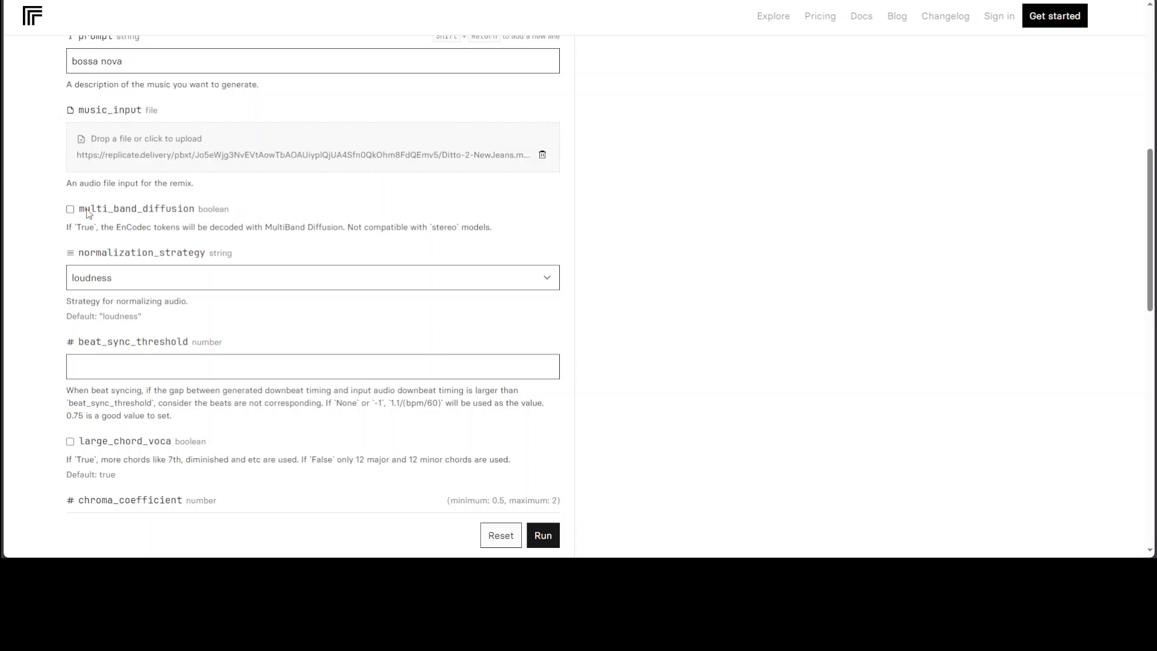
{"action": "mouse_move", "coordinate": [407, 282]}
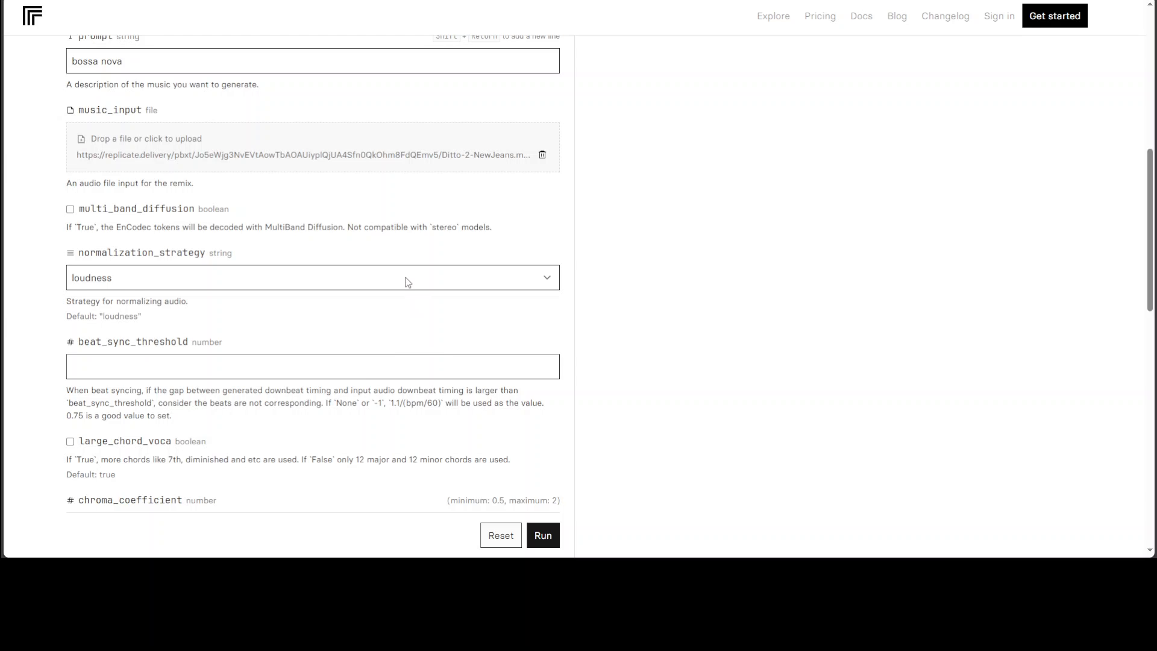
{"action": "left_click", "coordinate": [311, 279]}
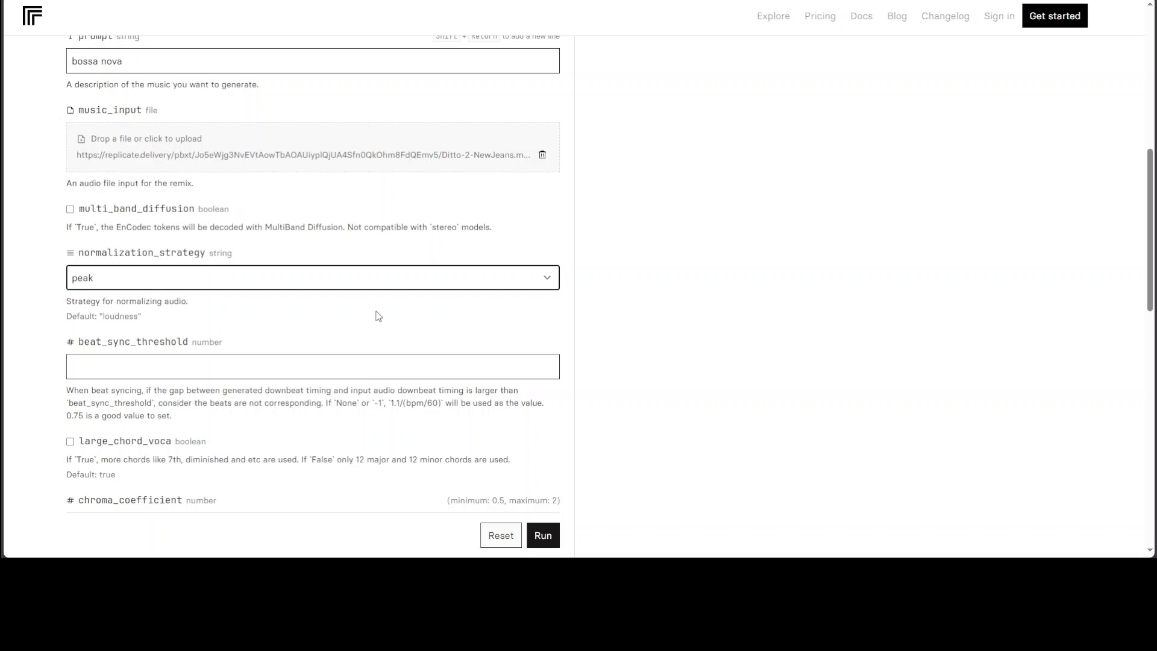
{"action": "scroll", "scroll_direction": "down", "scroll_amount": 3}
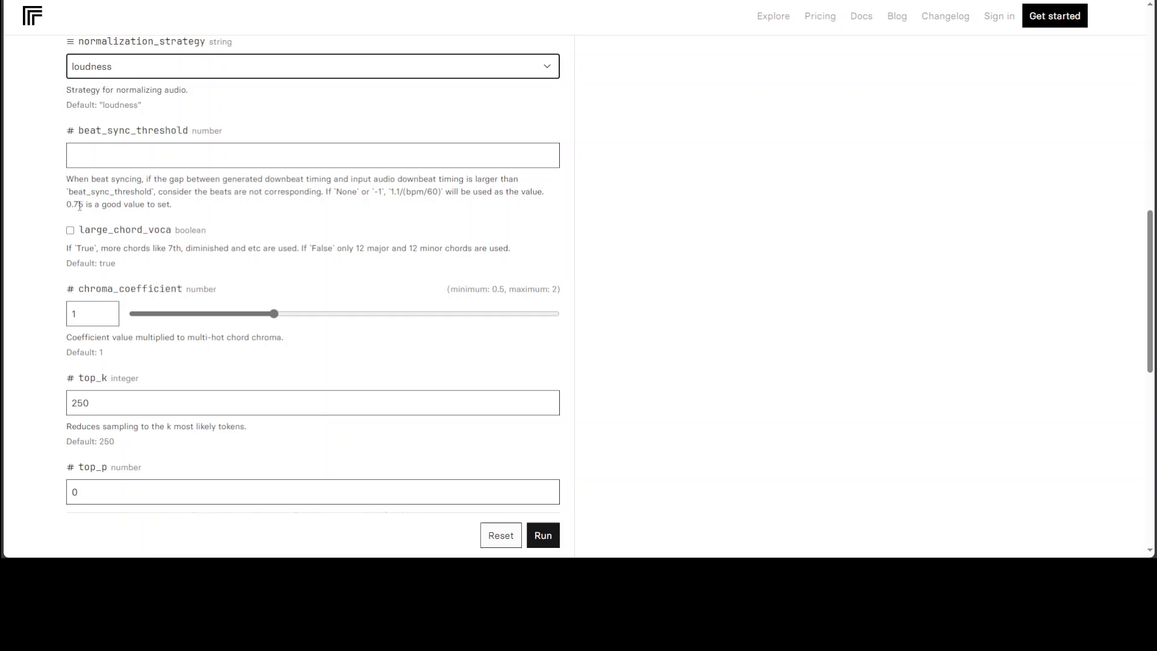
{"action": "left_click", "coordinate": [165, 153]}
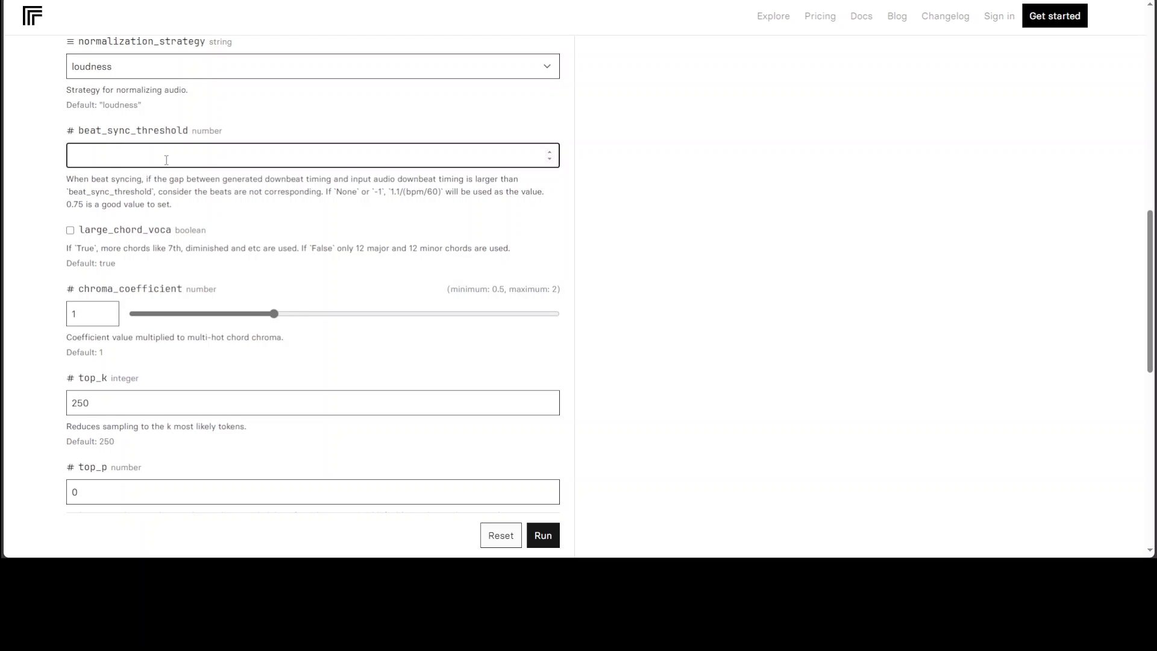
{"action": "type", "text": ".75"}
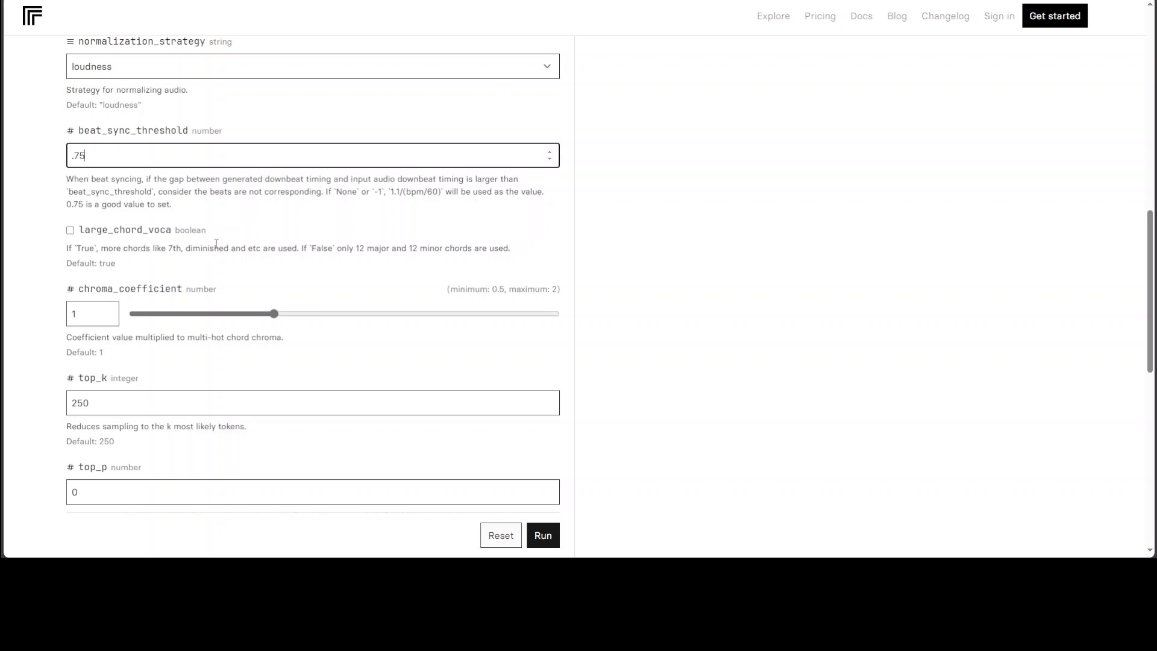
{"action": "mouse_move", "coordinate": [82, 253]}
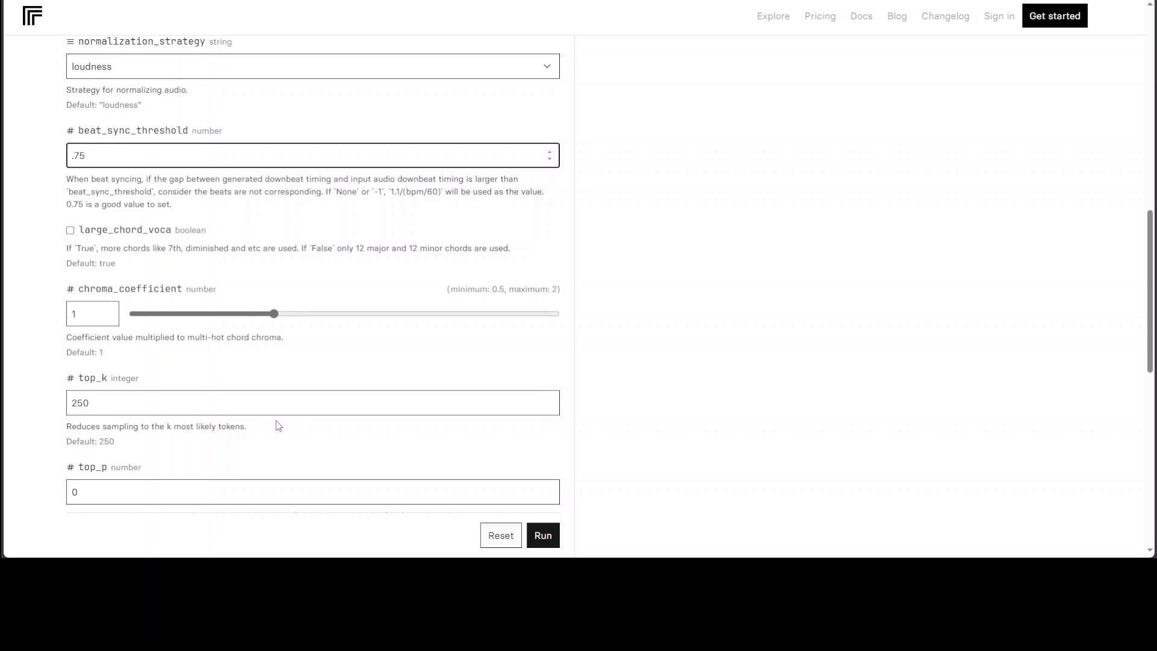
{"action": "mouse_move", "coordinate": [143, 323]}
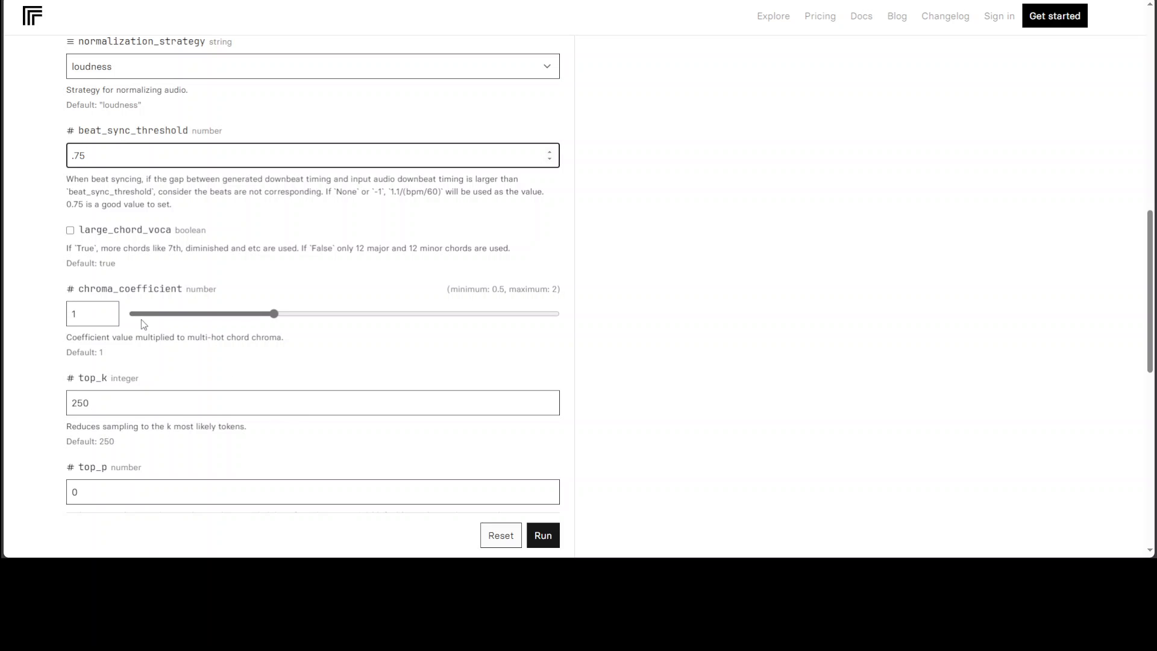
{"action": "mouse_move", "coordinate": [302, 354]}
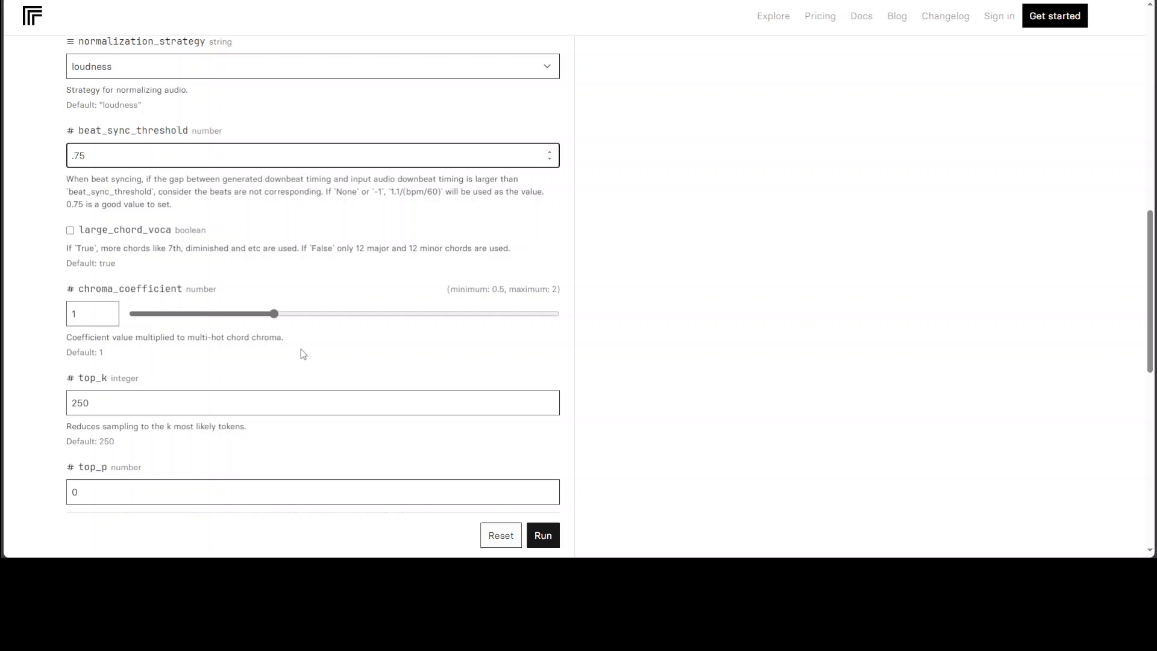
{"action": "mouse_move", "coordinate": [446, 398]}
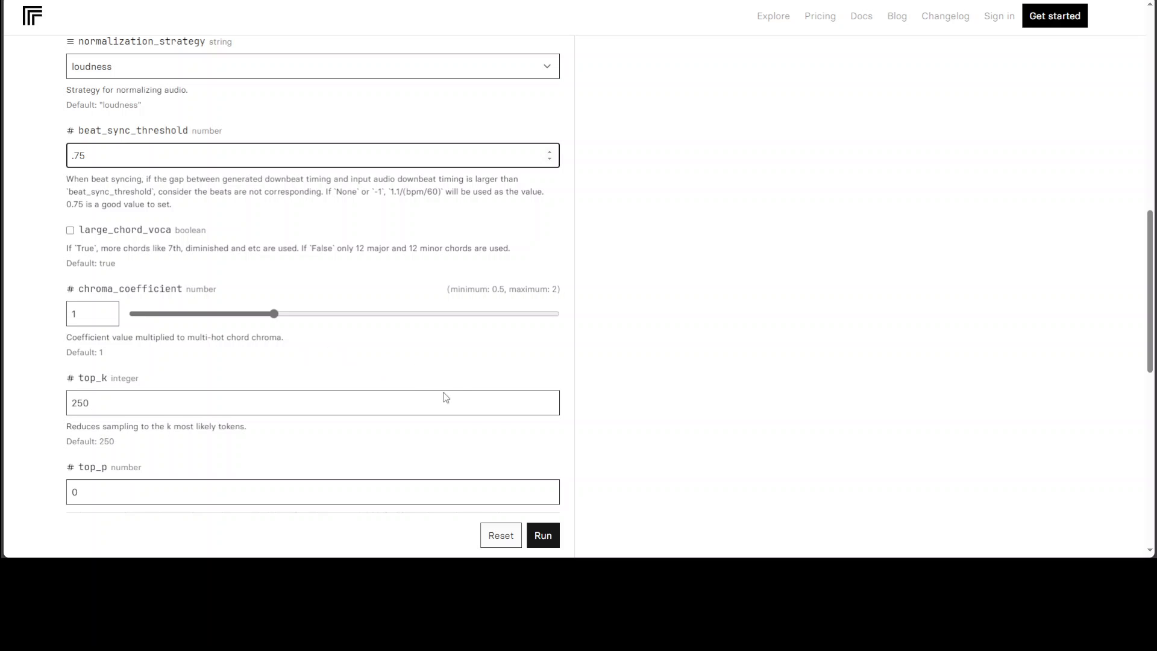
{"action": "scroll", "scroll_direction": "down", "scroll_amount": 3}
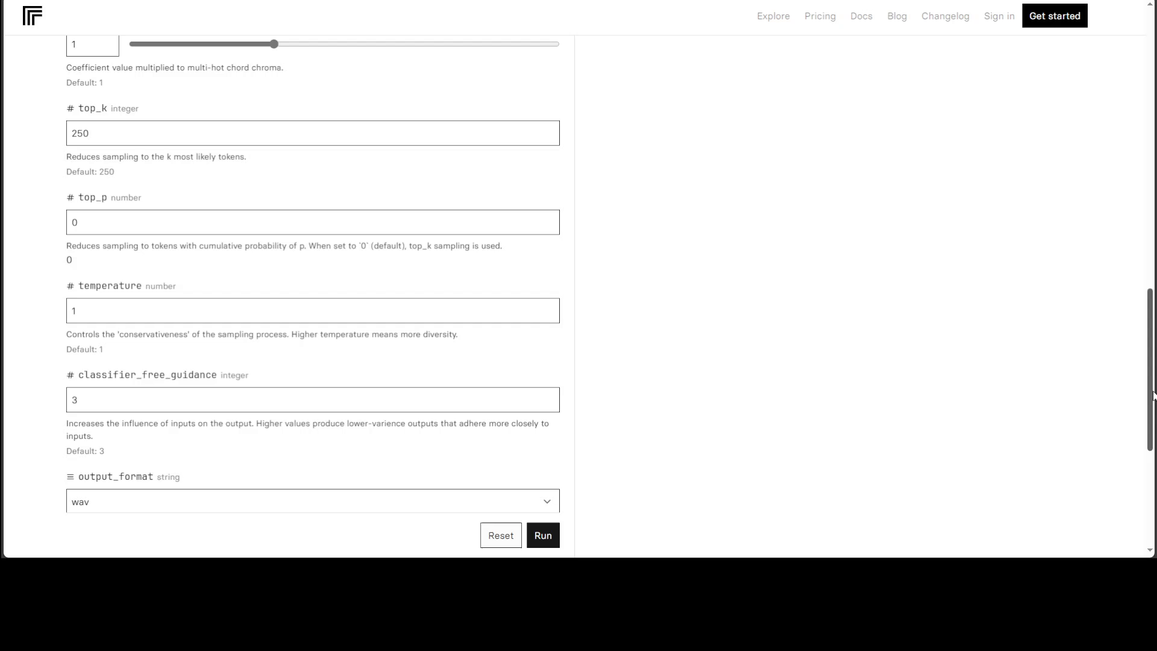
{"action": "mouse_move", "coordinate": [903, 302]}
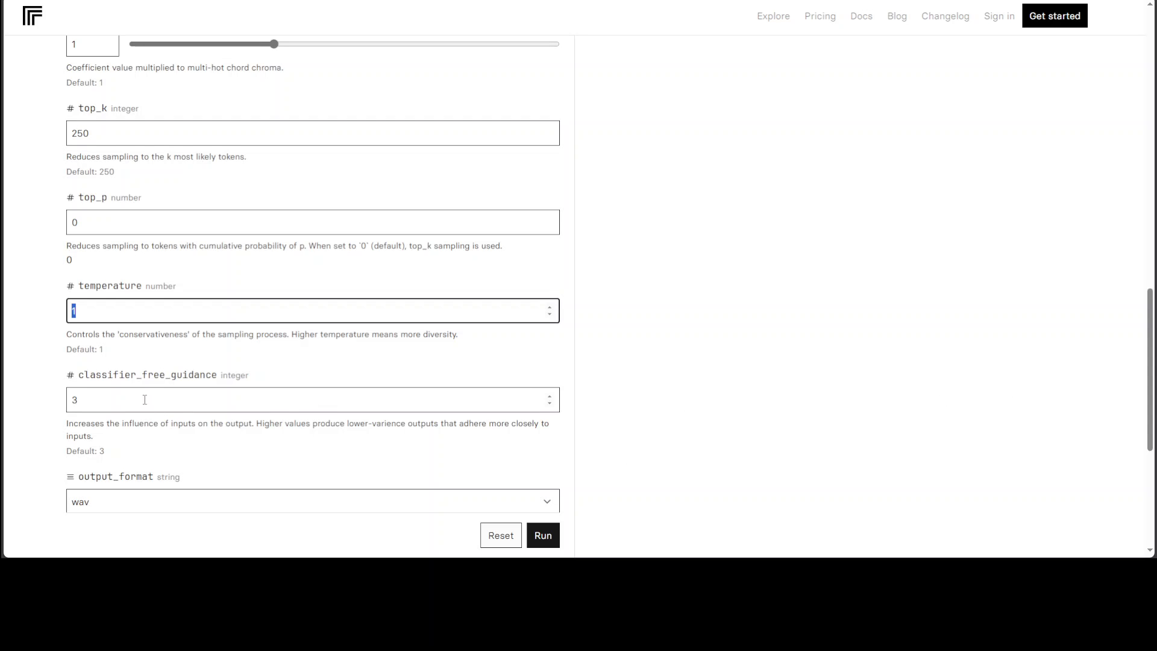
{"action": "mouse_move", "coordinate": [135, 400]}
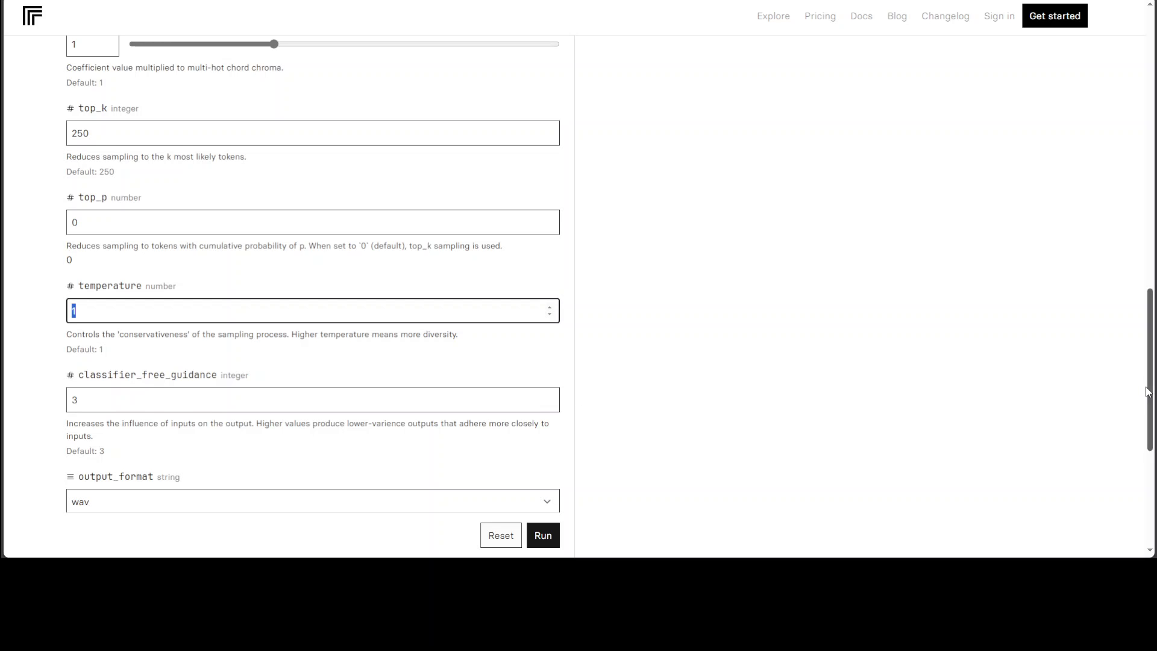
{"action": "scroll", "scroll_direction": "down", "scroll_amount": 3}
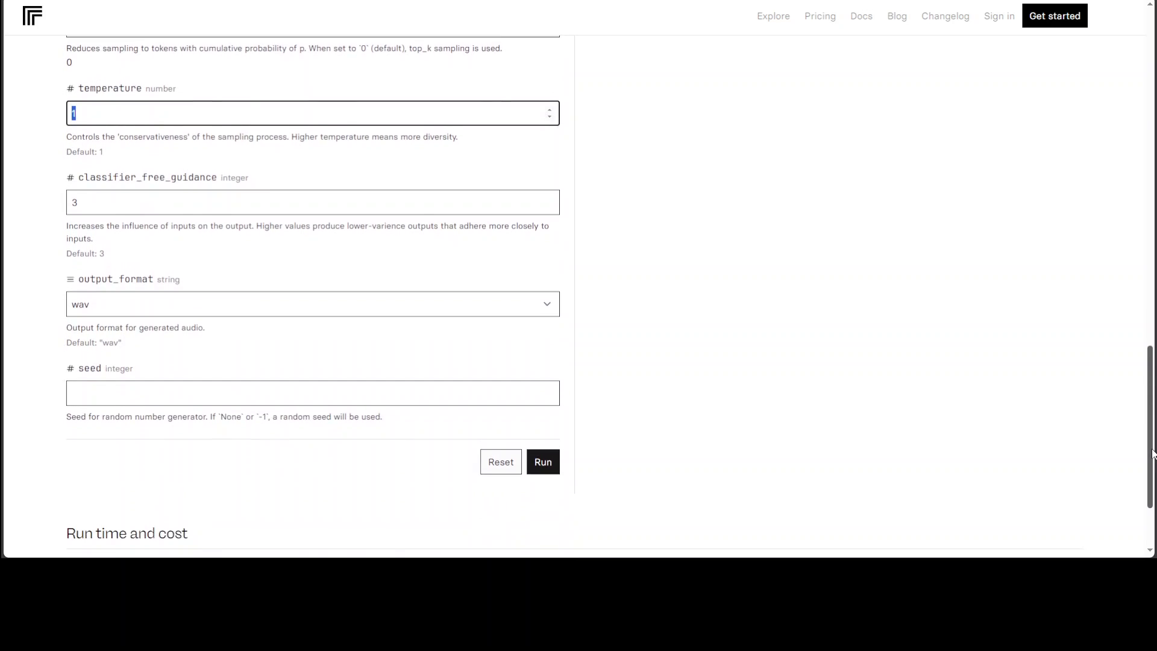
{"action": "scroll", "scroll_direction": "down", "scroll_amount": 3}
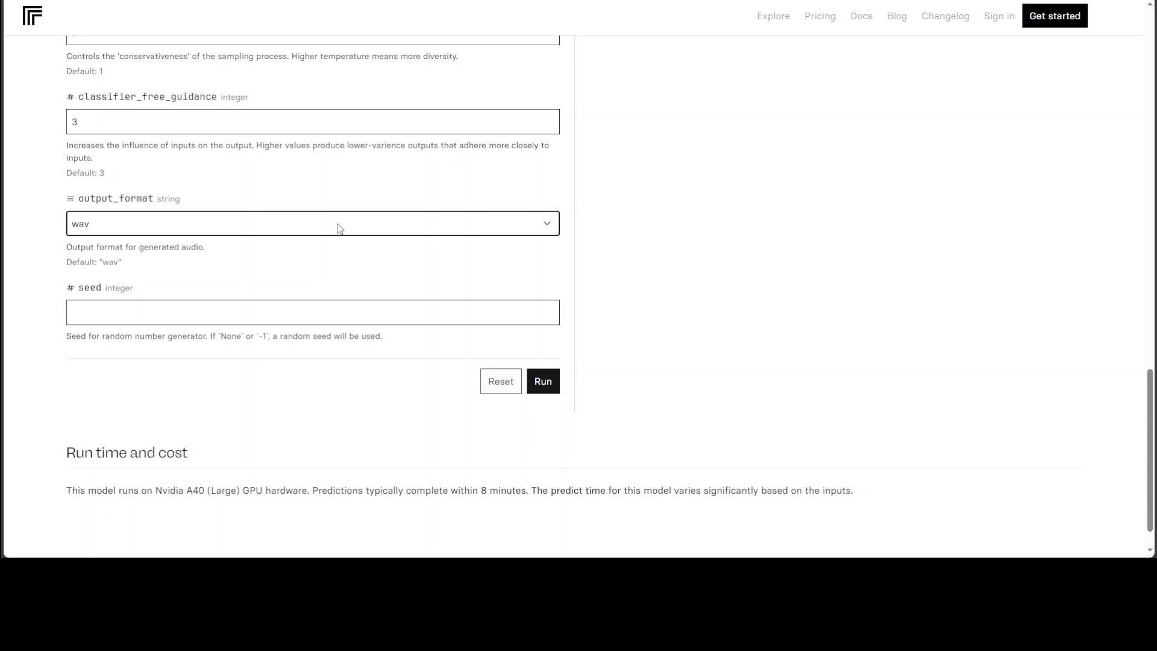
{"action": "left_click", "coordinate": [311, 224]}
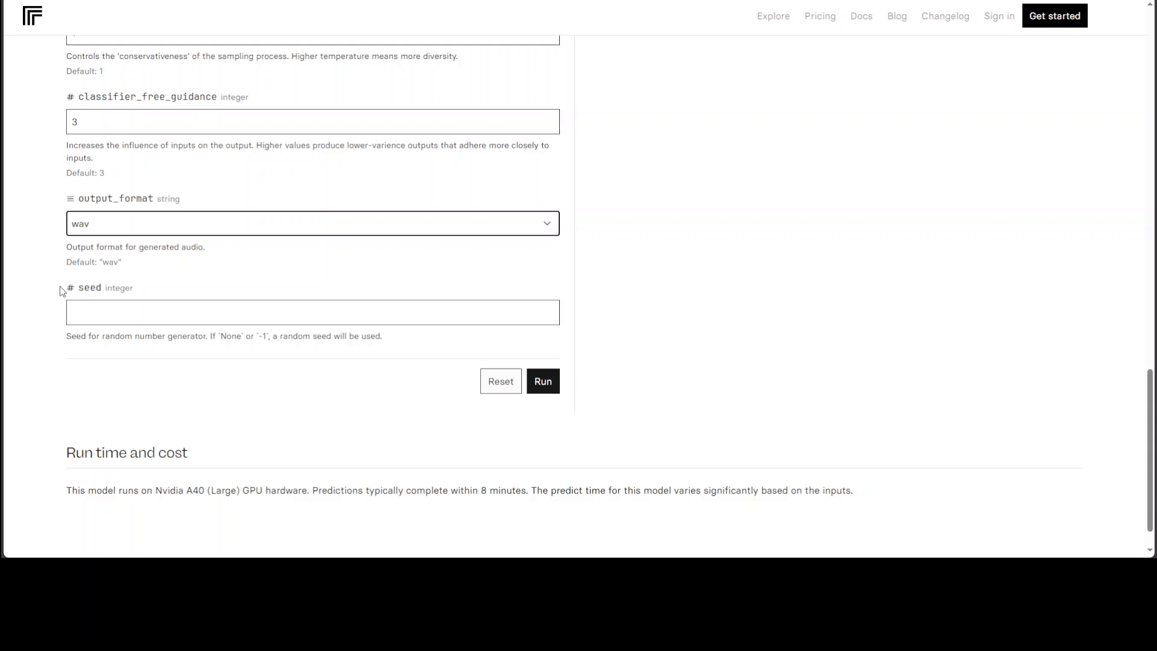
{"action": "mouse_move", "coordinate": [1121, 390]}
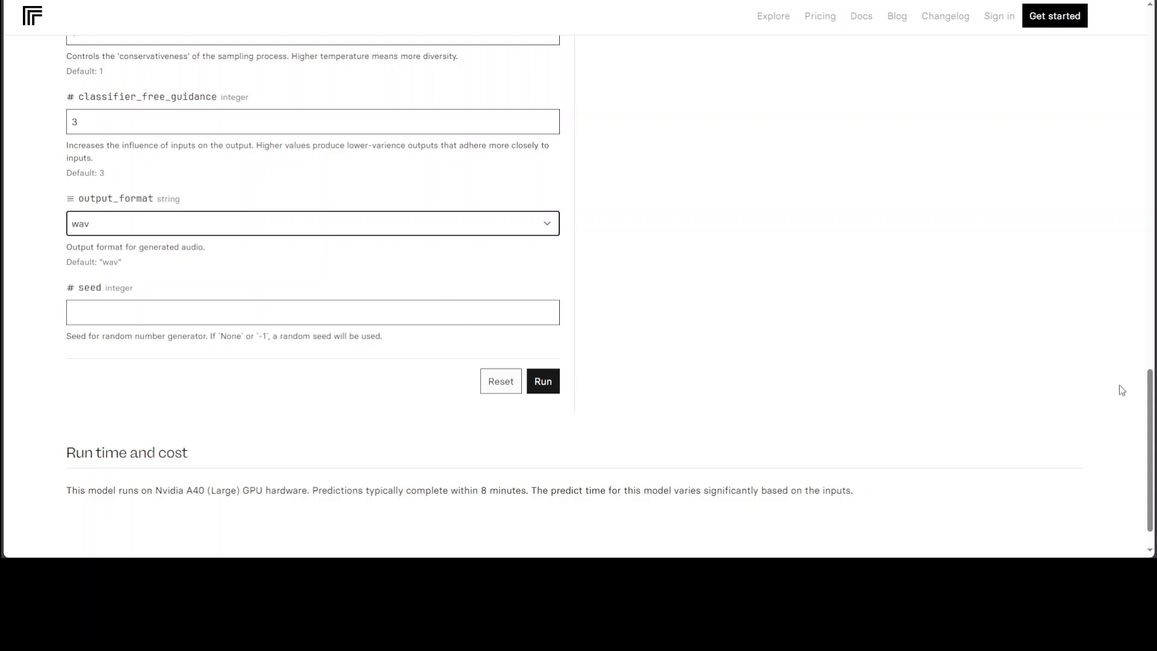
{"action": "scroll", "scroll_direction": "down", "scroll_amount": 3}
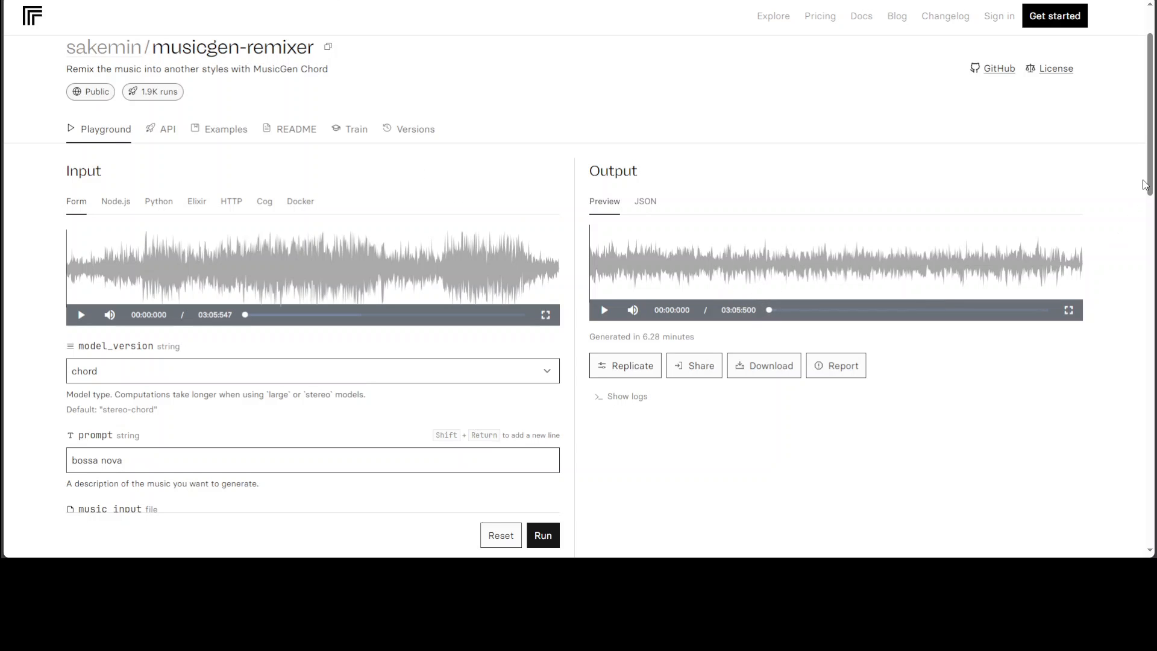
{"action": "scroll", "scroll_direction": "down", "scroll_amount": 3}
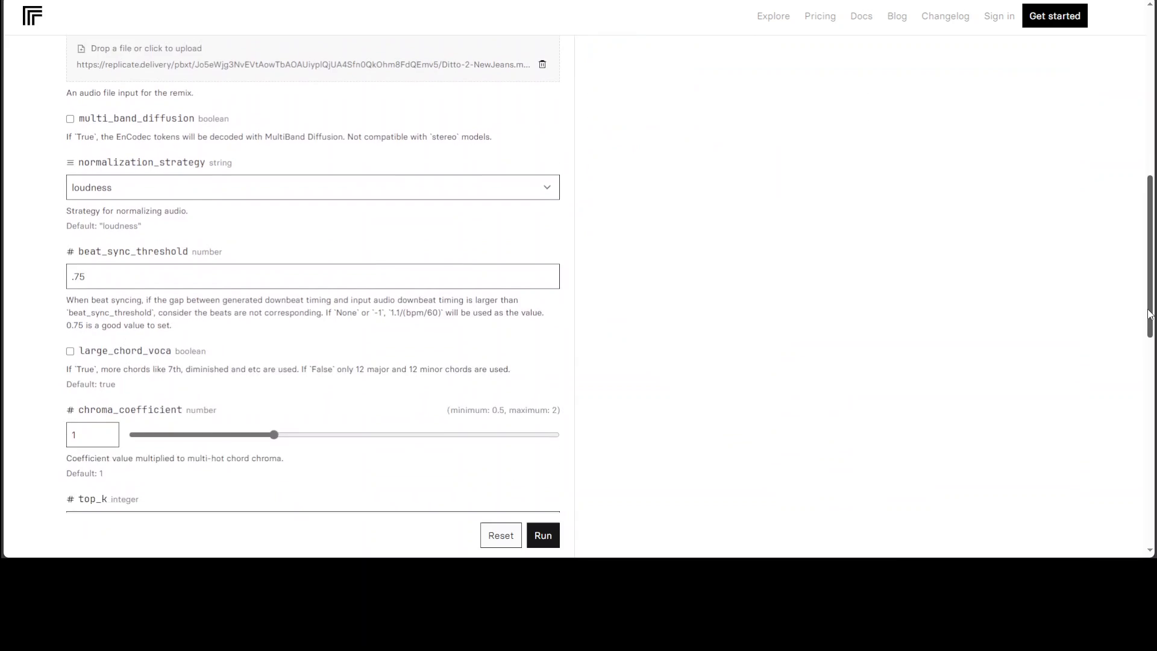
{"action": "scroll", "scroll_direction": "down", "scroll_amount": 3}
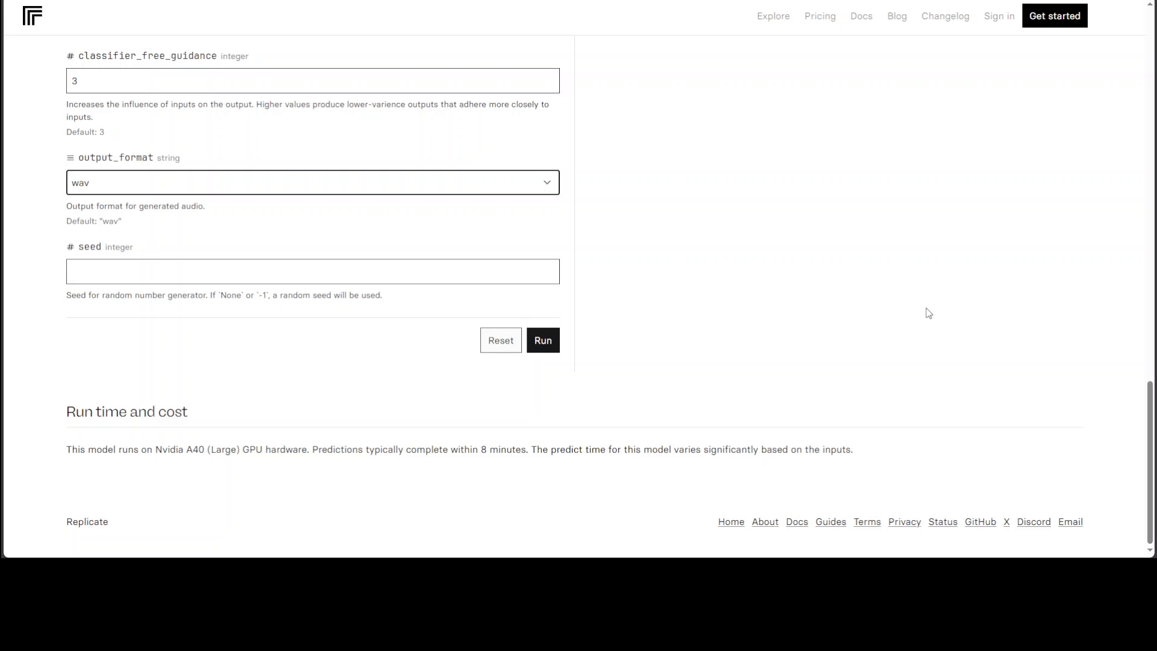
{"action": "mouse_move", "coordinate": [107, 469]}
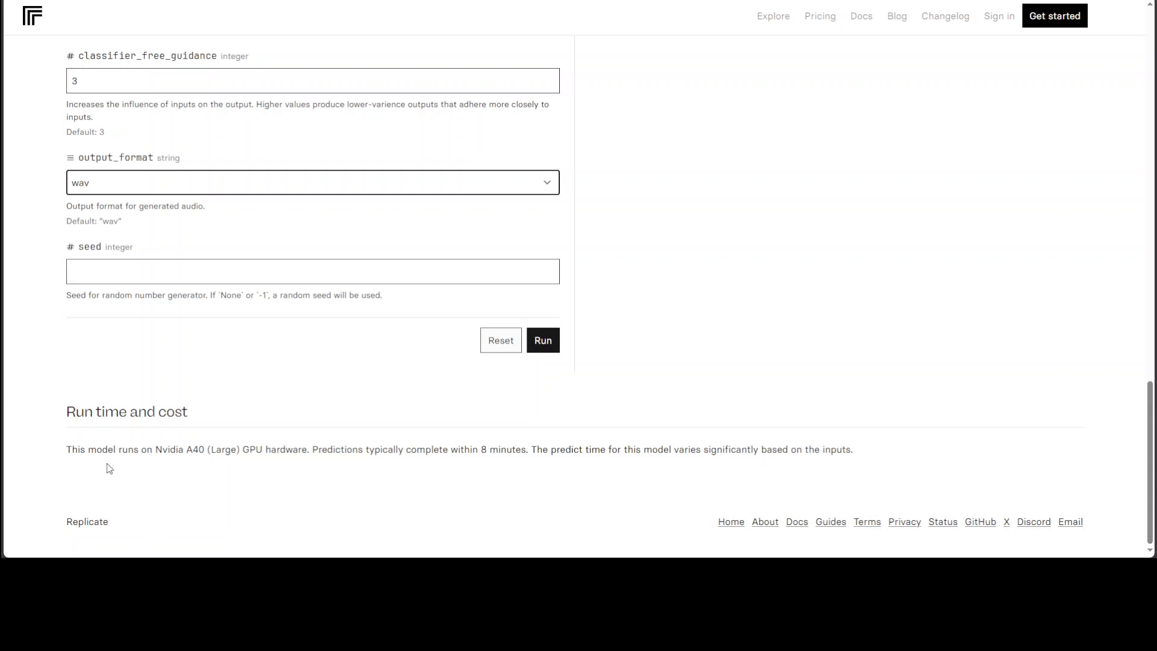
{"action": "left_click_drag", "start_coordinate": [71, 448], "coordinate": [339, 449]}
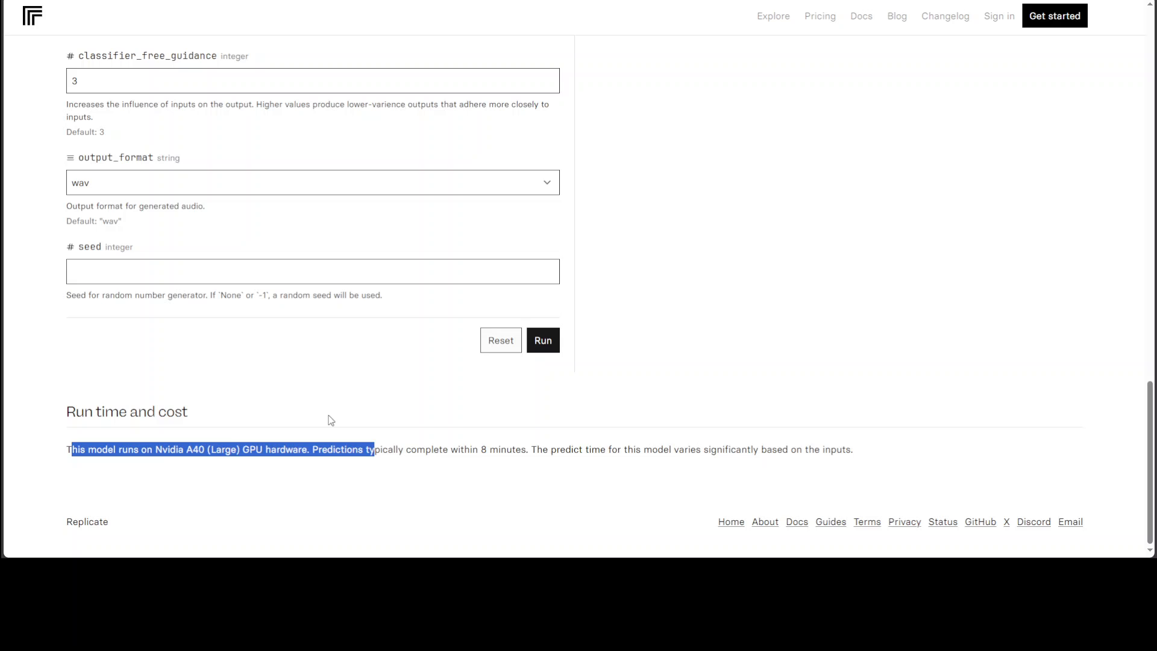
{"action": "mouse_move", "coordinate": [295, 460]}
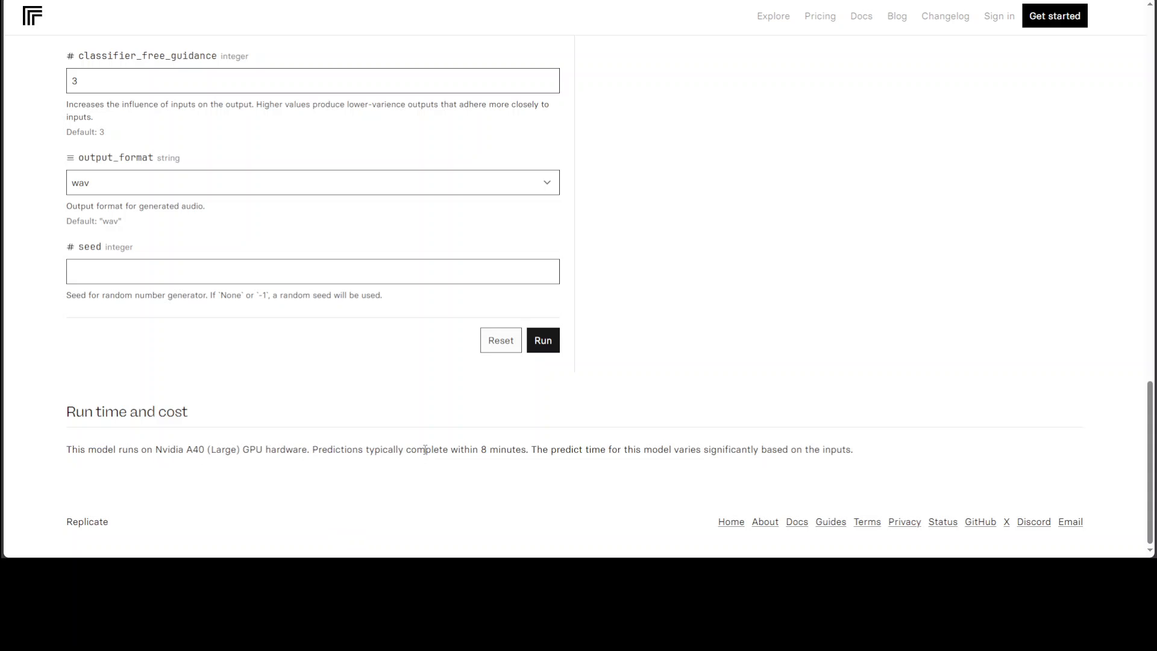
{"action": "left_click_drag", "start_coordinate": [418, 448], "coordinate": [531, 448]}
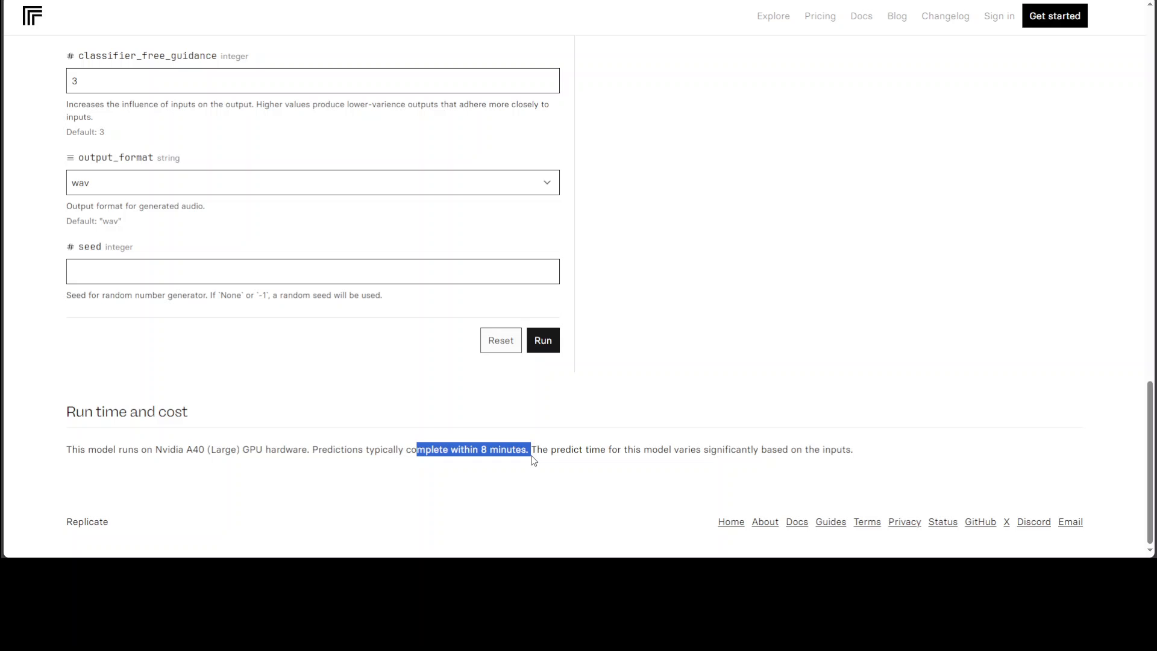
{"action": "mouse_move", "coordinate": [522, 458]}
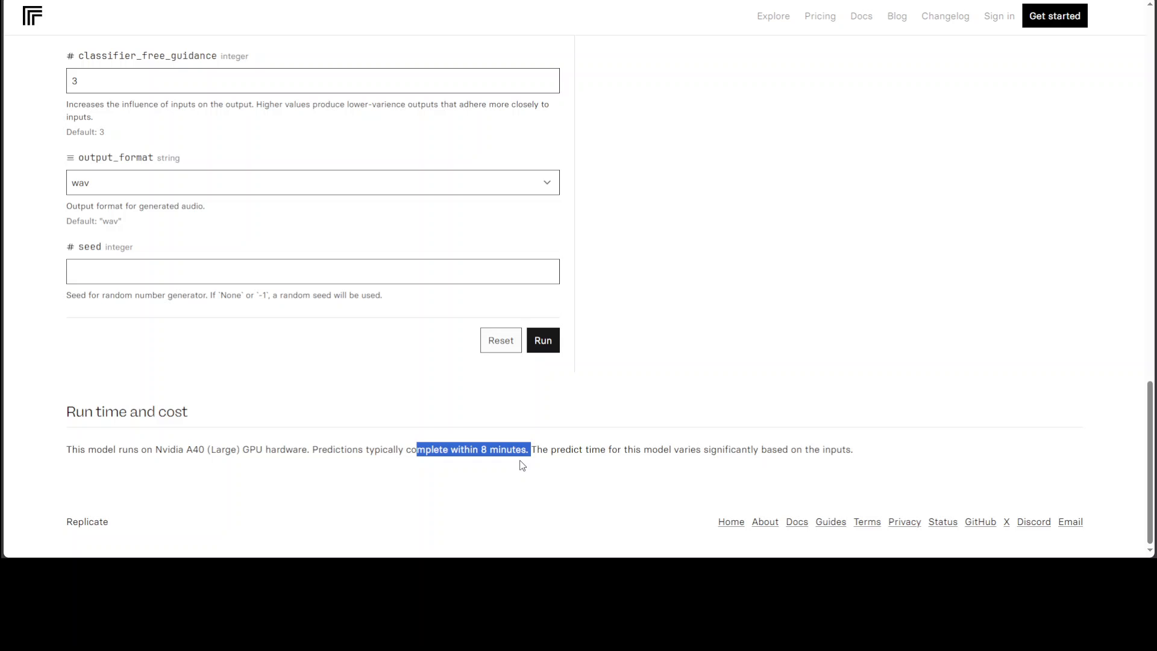
{"action": "mouse_move", "coordinate": [880, 339]}
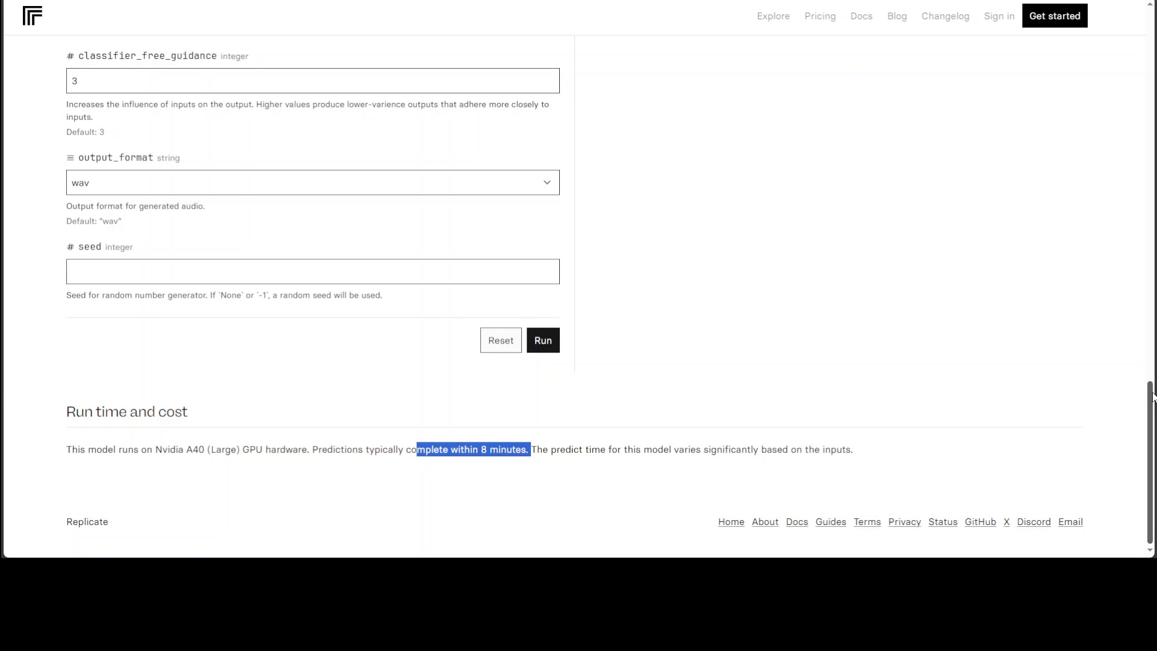
{"action": "scroll", "scroll_direction": "up", "scroll_amount": 3}
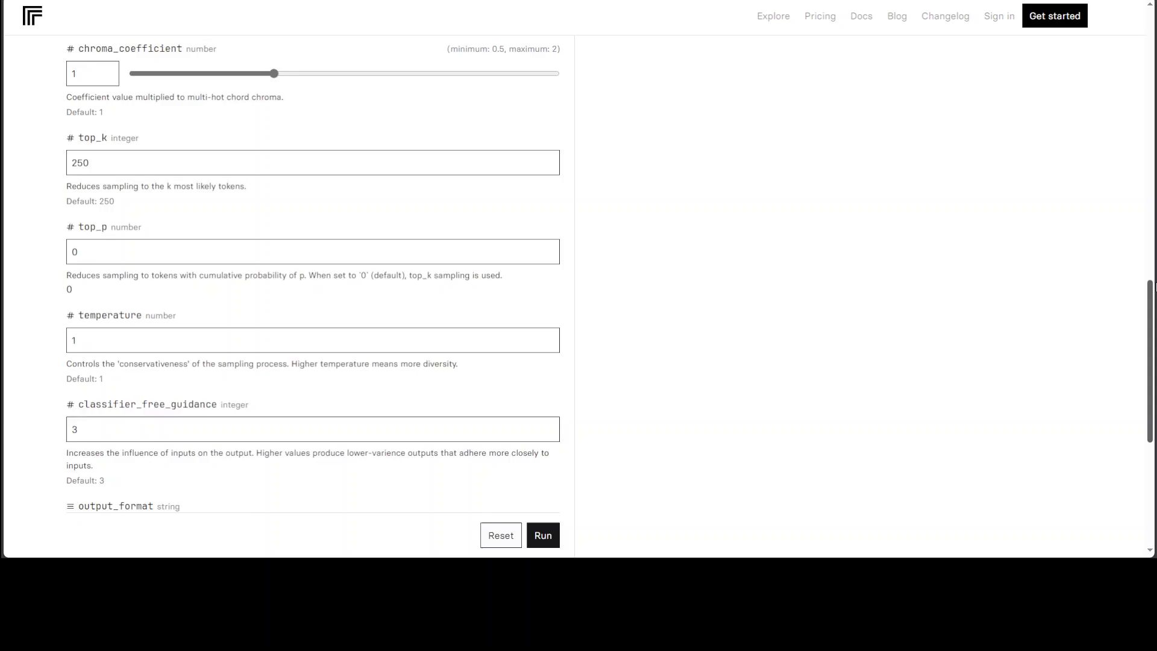
Scroll the remixer page to show the Input form with the bossa nova prompt and chord version
{"action": "scroll", "scroll_direction": "up", "scroll_amount": 3}
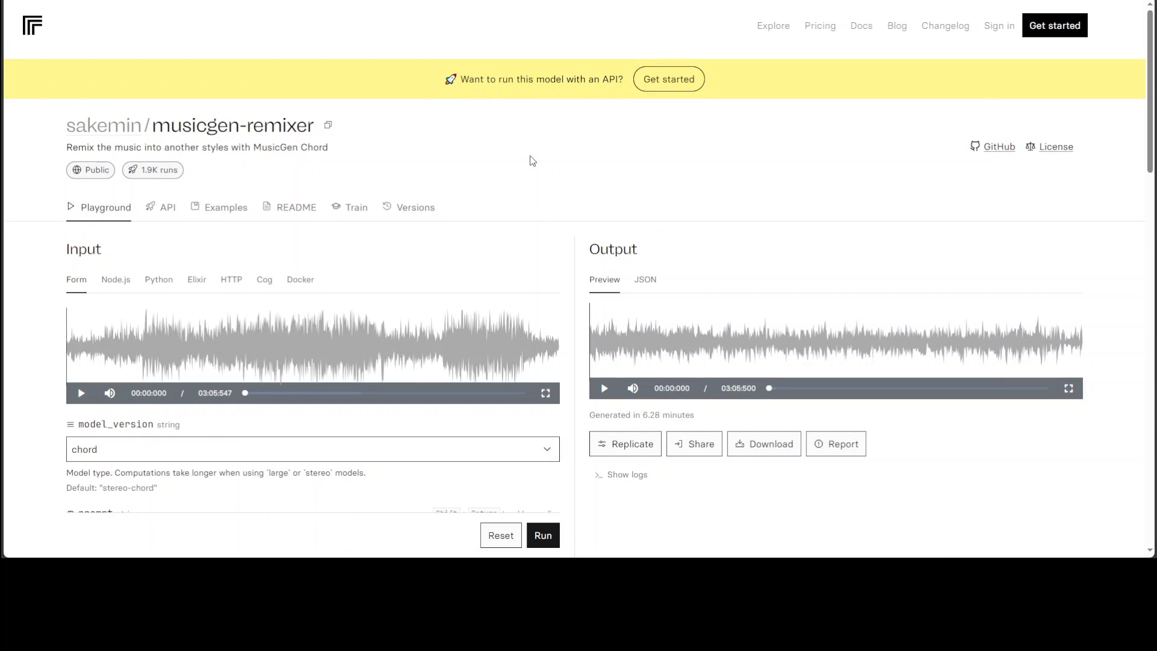
{"action": "mouse_move", "coordinate": [496, 135]}
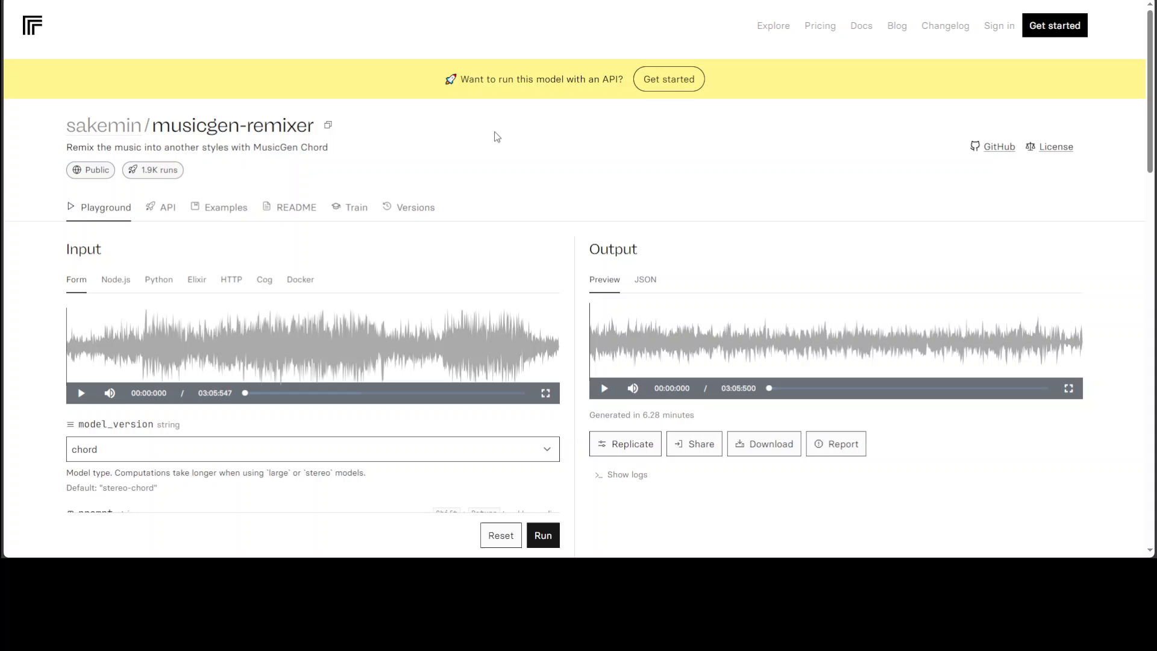
{"action": "mouse_move", "coordinate": [214, 170]}
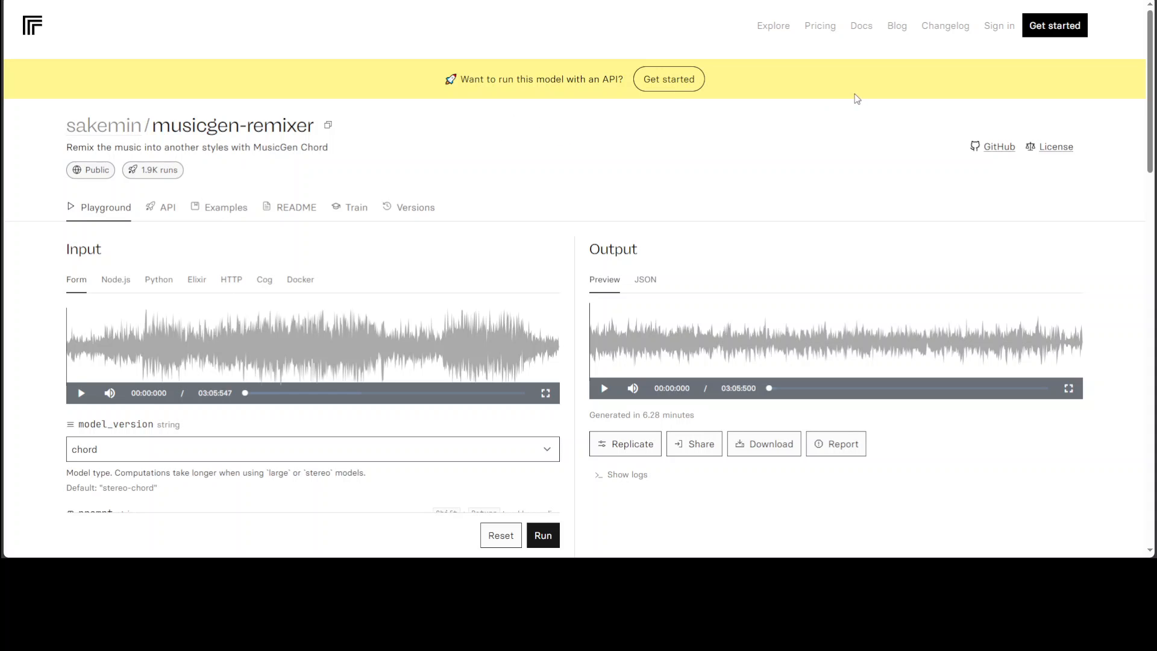
{"action": "mouse_move", "coordinate": [1116, 115]}
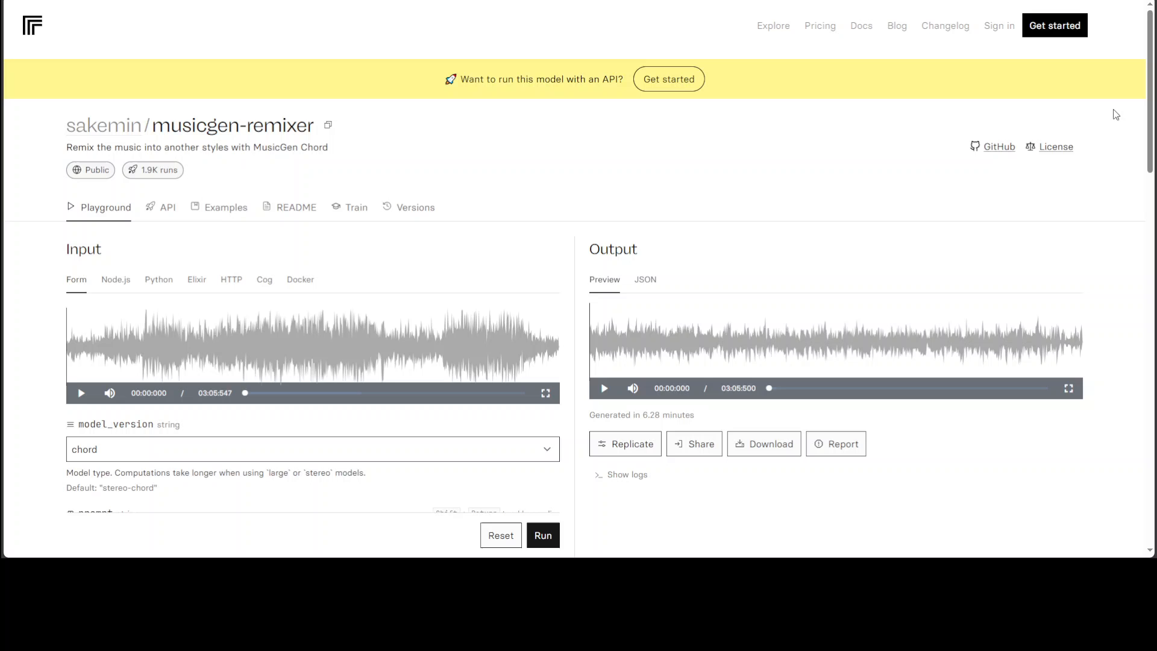
{"action": "scroll", "scroll_direction": "down", "scroll_amount": 3}
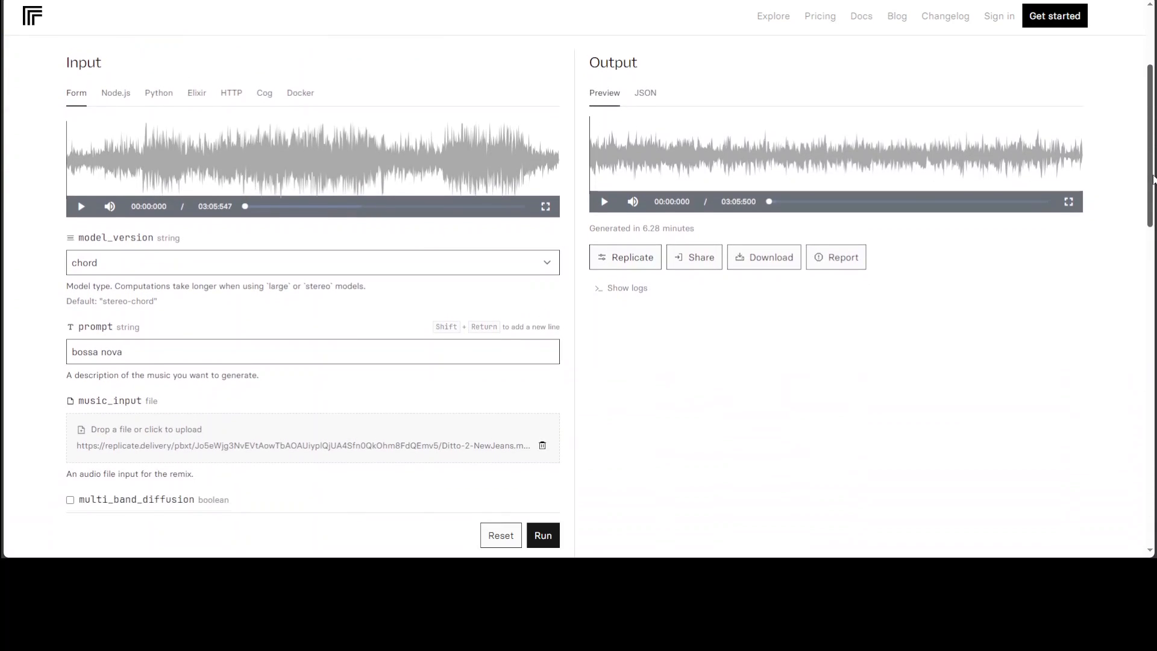
{"action": "scroll", "scroll_direction": "down", "scroll_amount": 3}
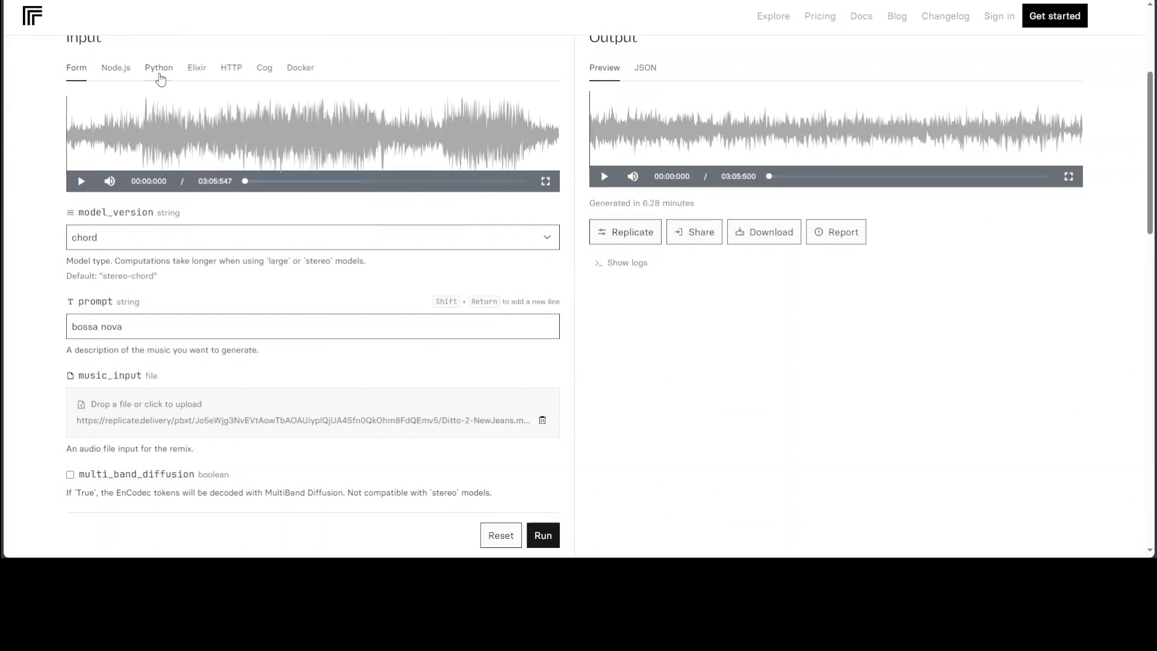
Show the Python API snippet and highlight the model identifier and replicate.run call
{"action": "left_click", "coordinate": [159, 67]}
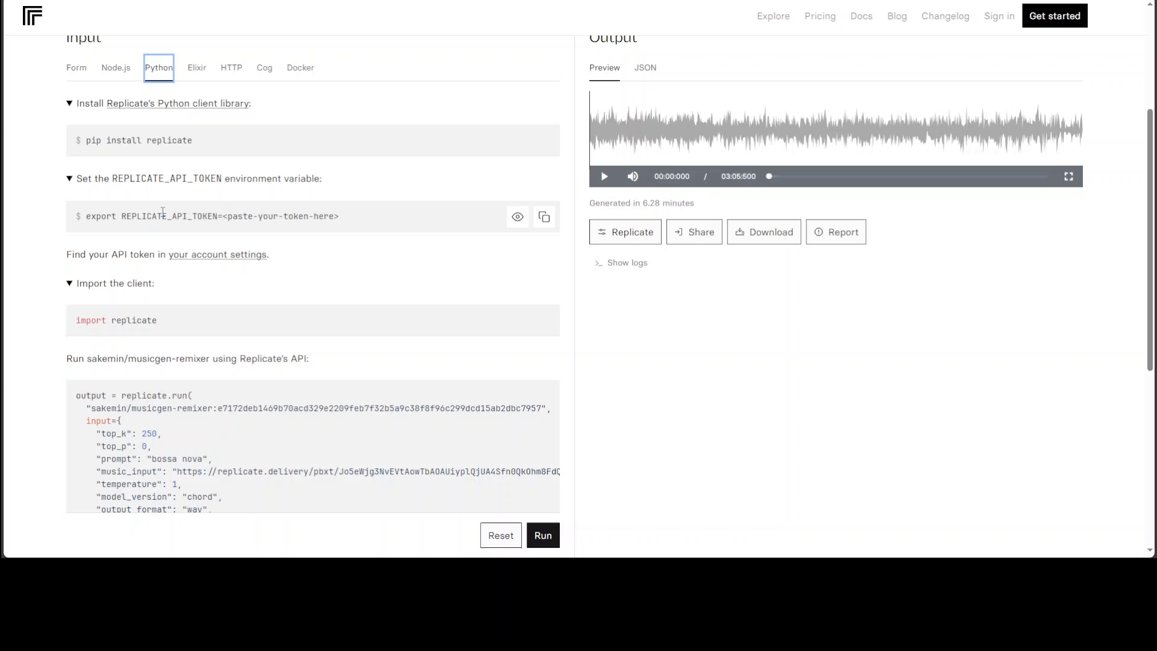
{"action": "mouse_move", "coordinate": [220, 150]}
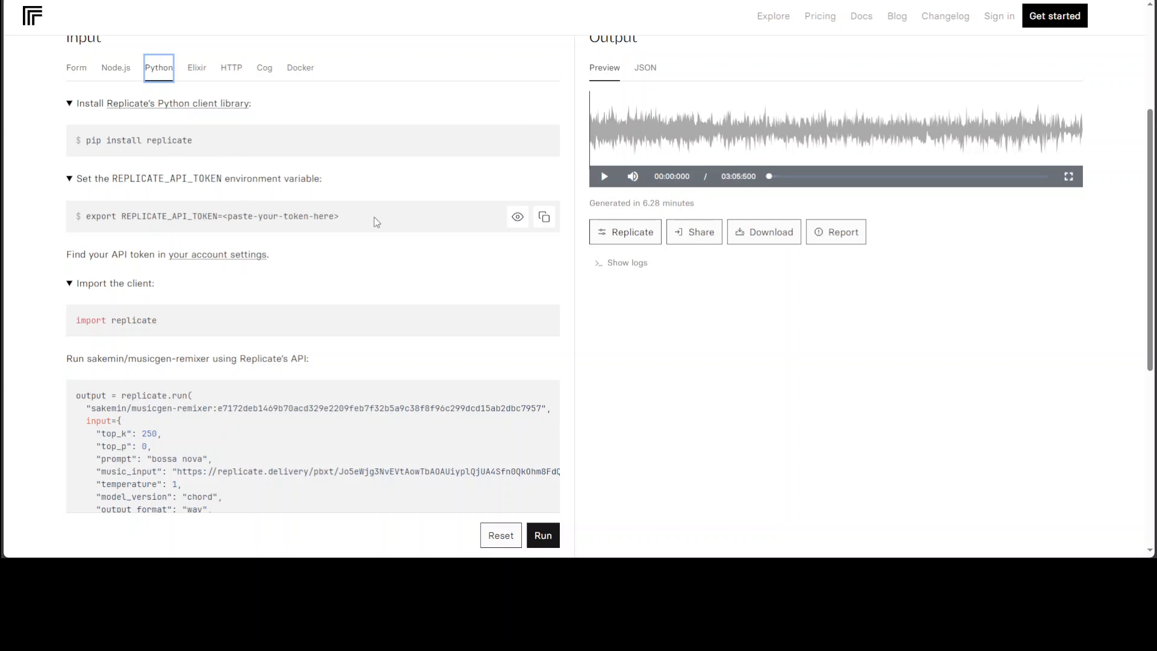
{"action": "mouse_move", "coordinate": [364, 220]}
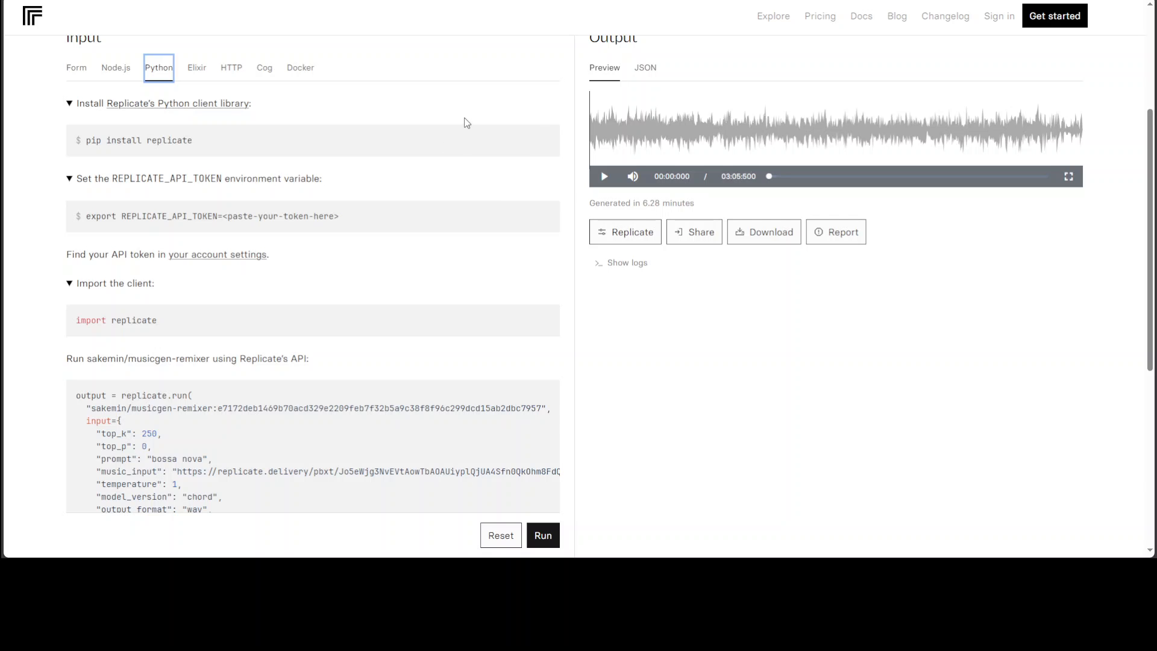
{"action": "mouse_move", "coordinate": [181, 329]}
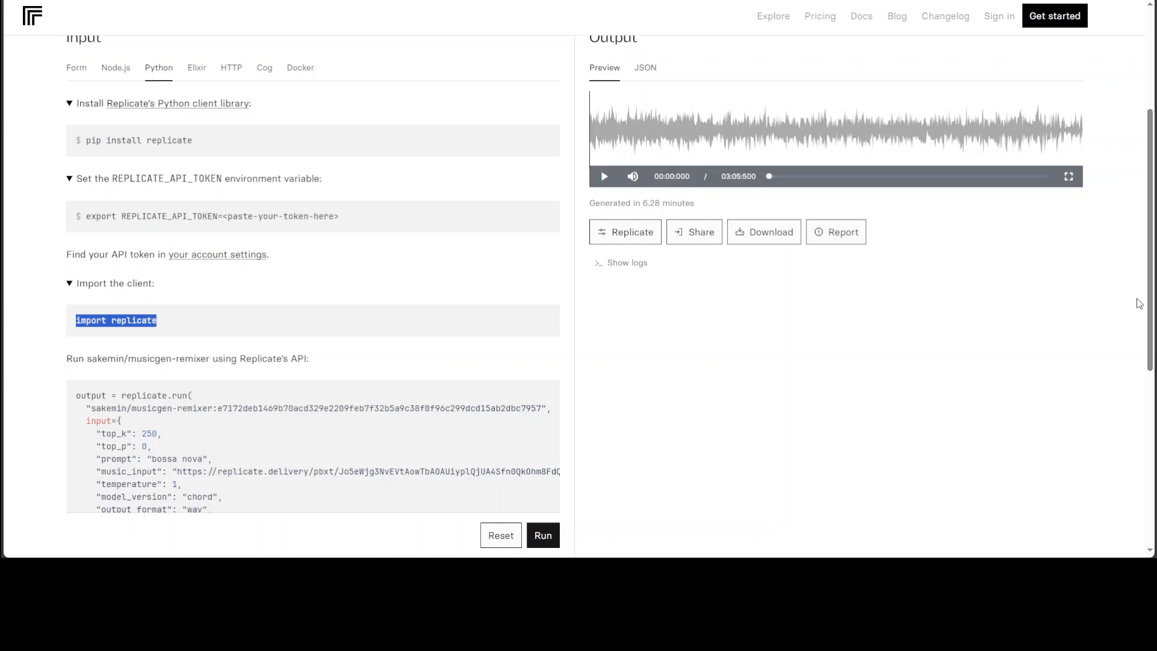
{"action": "scroll", "scroll_direction": "down", "scroll_amount": 3}
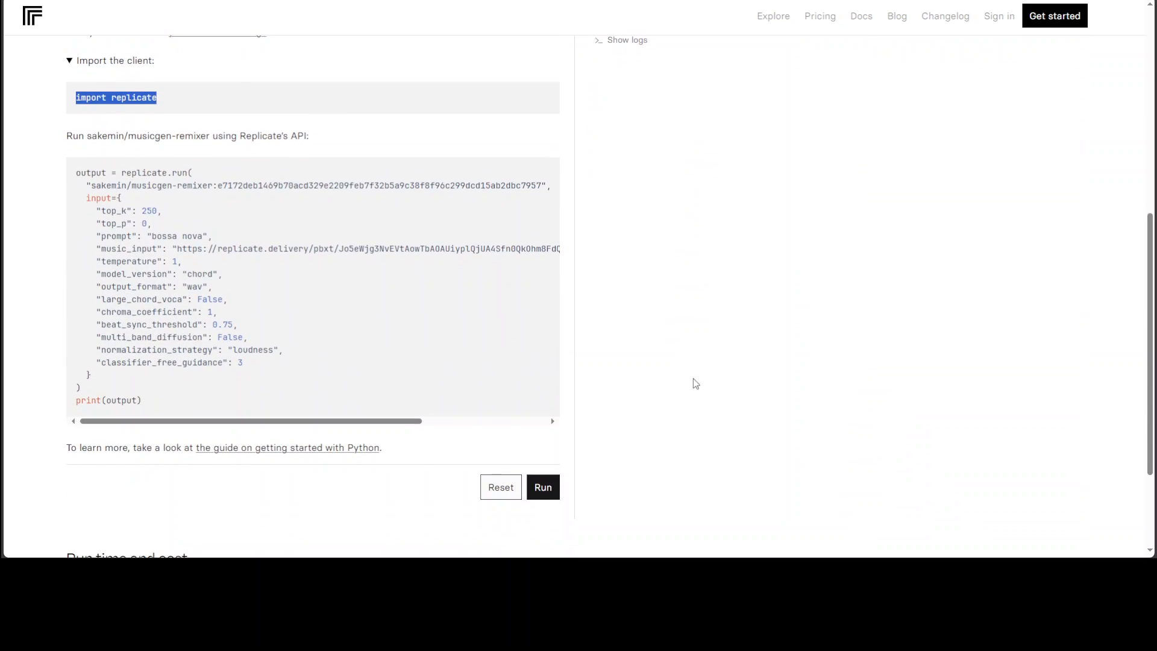
{"action": "mouse_move", "coordinate": [123, 174]}
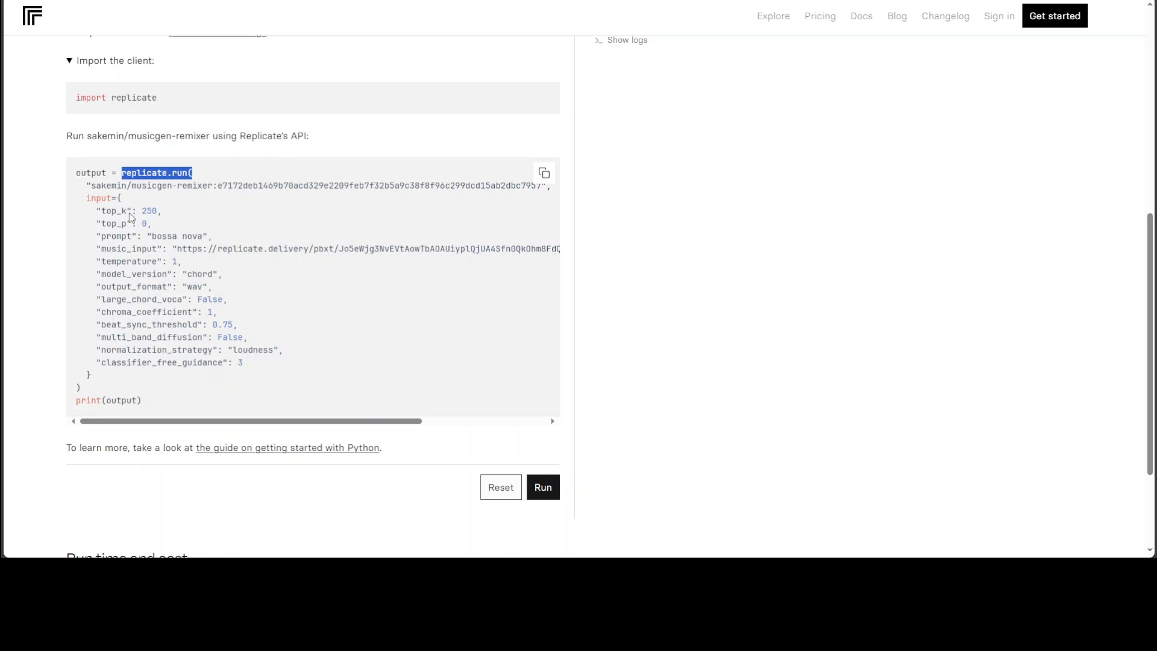
{"action": "left_click_drag", "start_coordinate": [96, 185], "coordinate": [189, 186]}
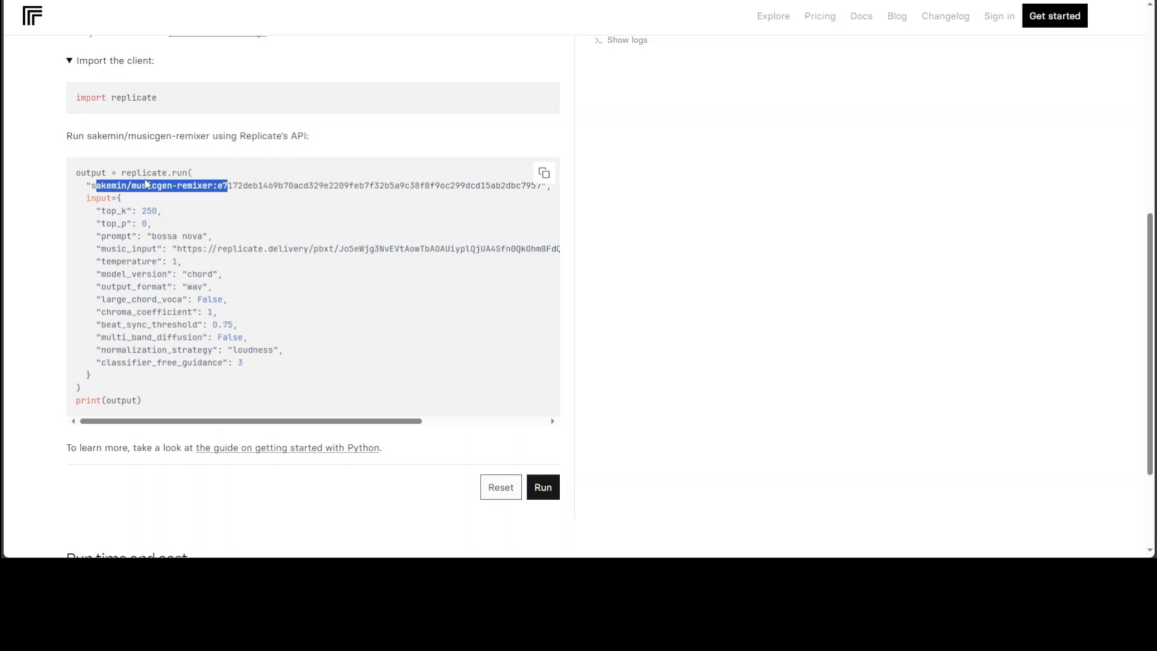
{"action": "left_click", "coordinate": [89, 198]}
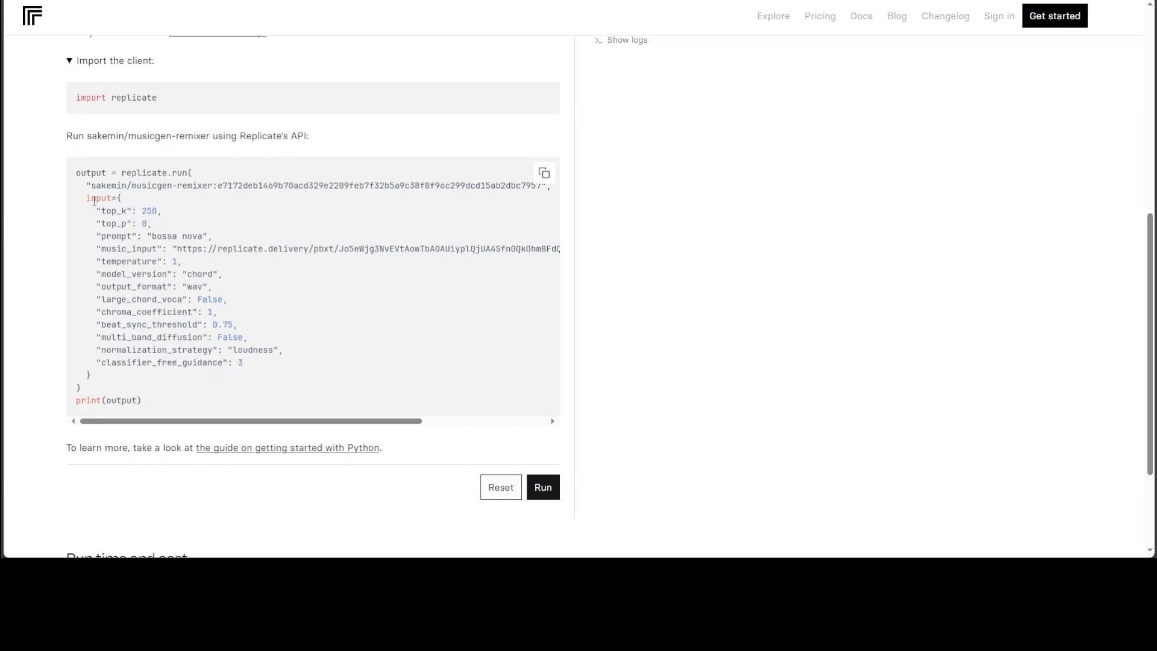
{"action": "left_click_drag", "start_coordinate": [87, 198], "coordinate": [218, 362]}
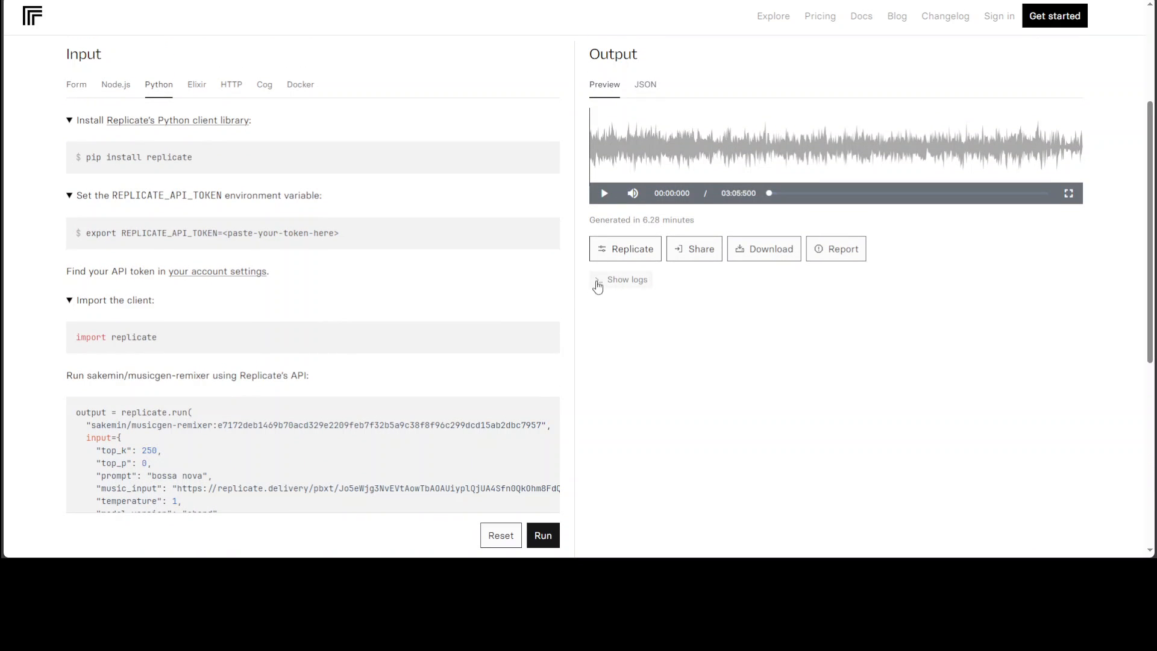
Reveal the finished run's logs, then return to the Replicate homepage
{"action": "left_click", "coordinate": [621, 279]}
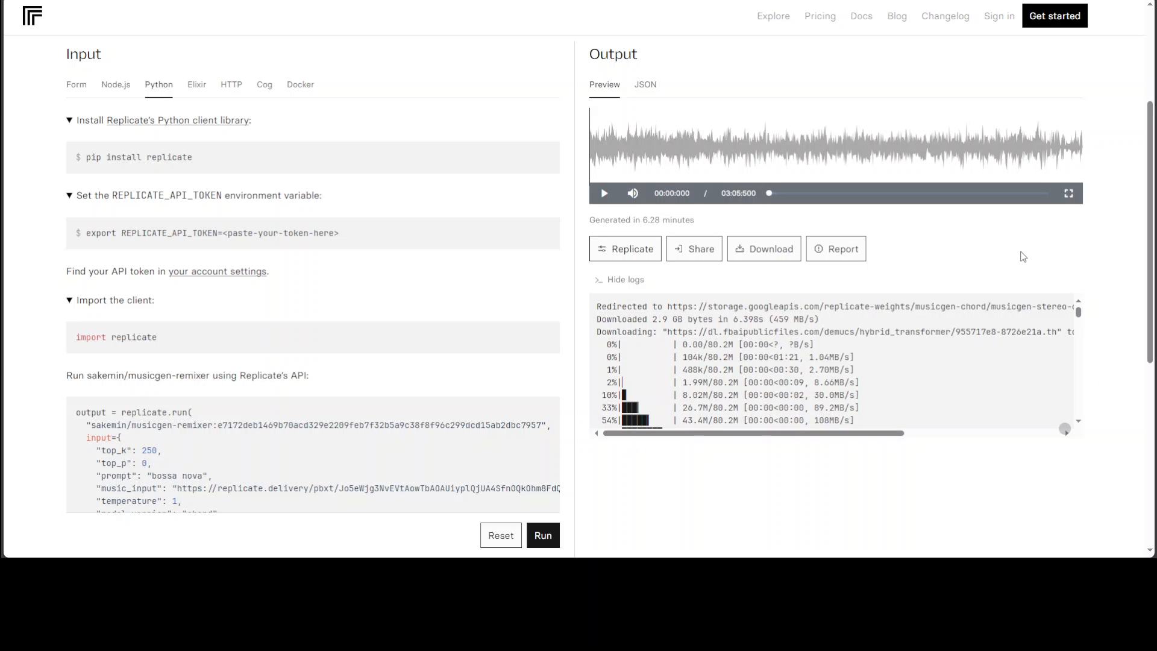
{"action": "left_click", "coordinate": [31, 16]}
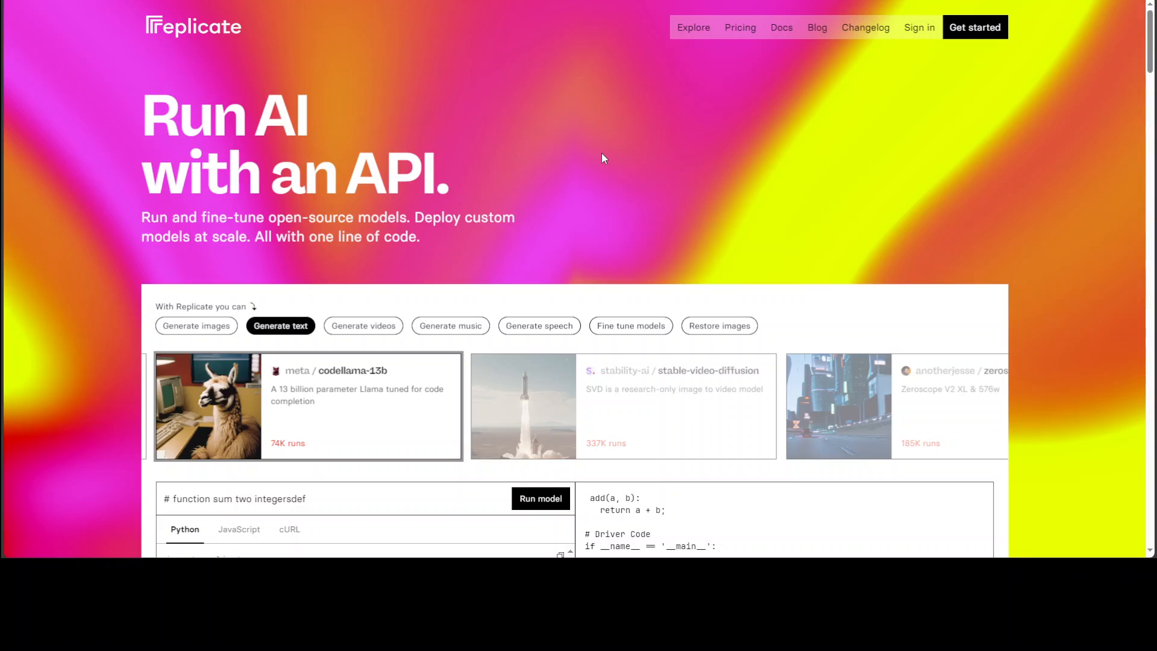
Cycle the homepage showcase through video, music and speech generation examples, ending on styletts2
{"action": "left_click", "coordinate": [363, 325]}
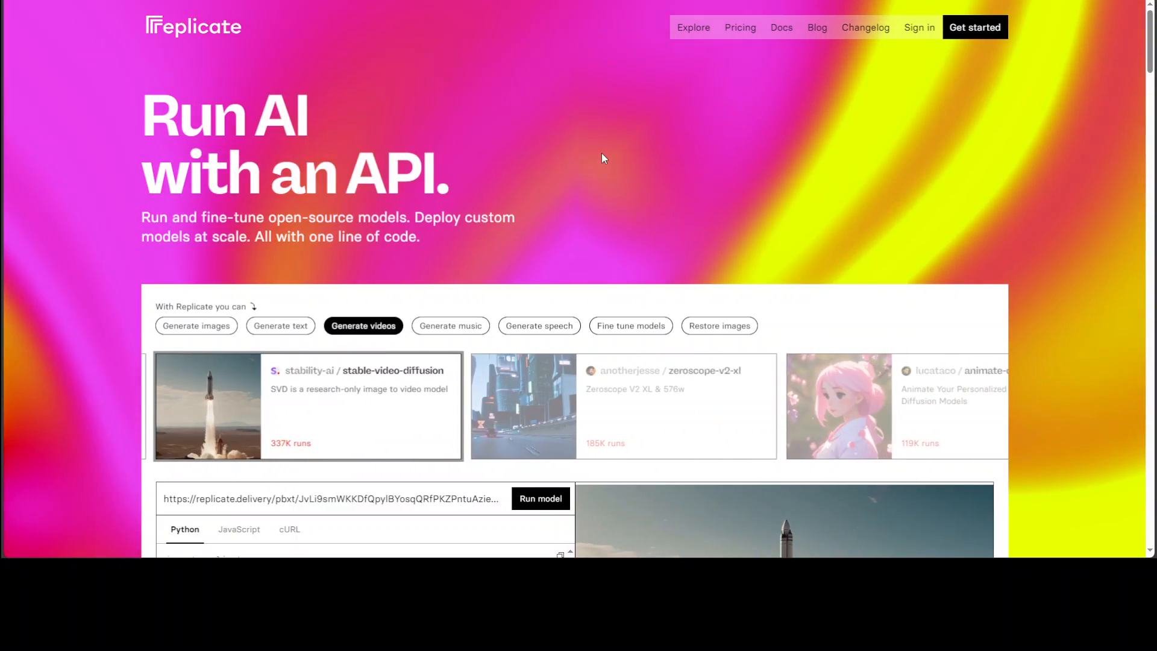
{"action": "scroll", "scroll_direction": "down", "scroll_amount": 3}
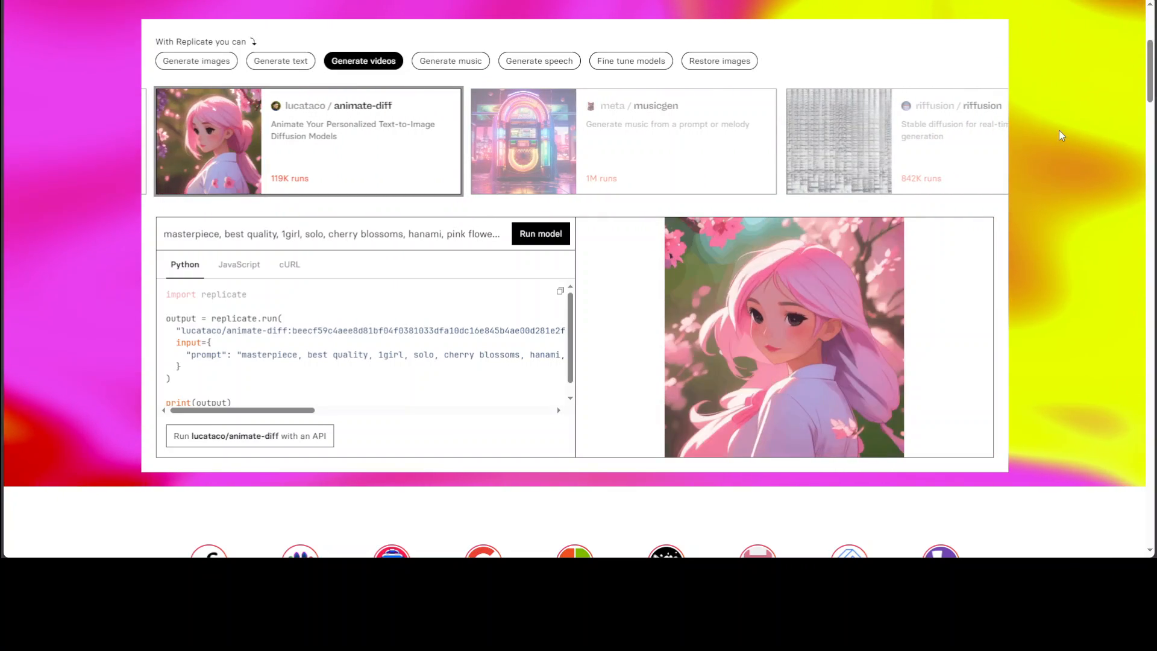
{"action": "left_click", "coordinate": [450, 61]}
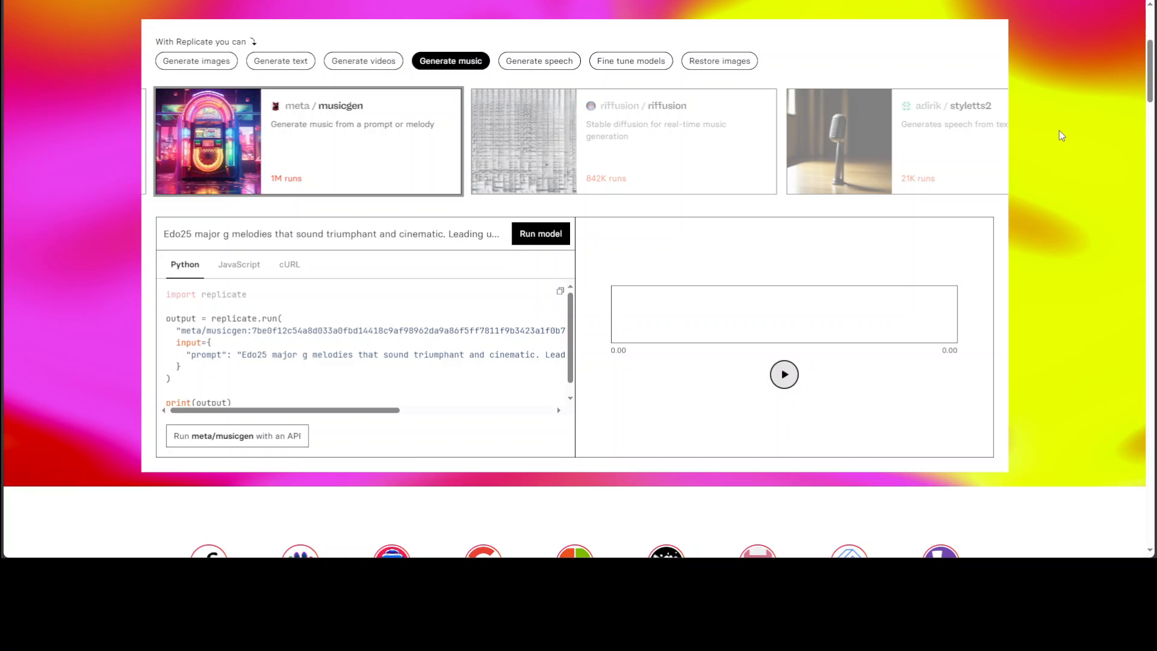
{"action": "left_click", "coordinate": [540, 234]}
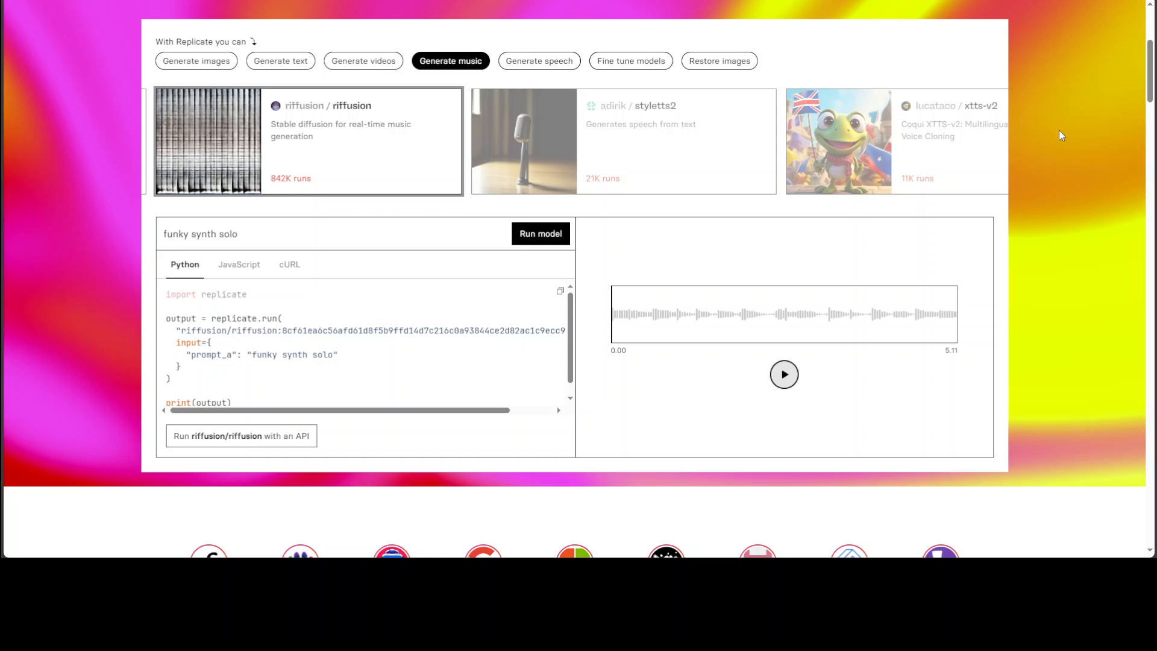
{"action": "left_click", "coordinate": [539, 60]}
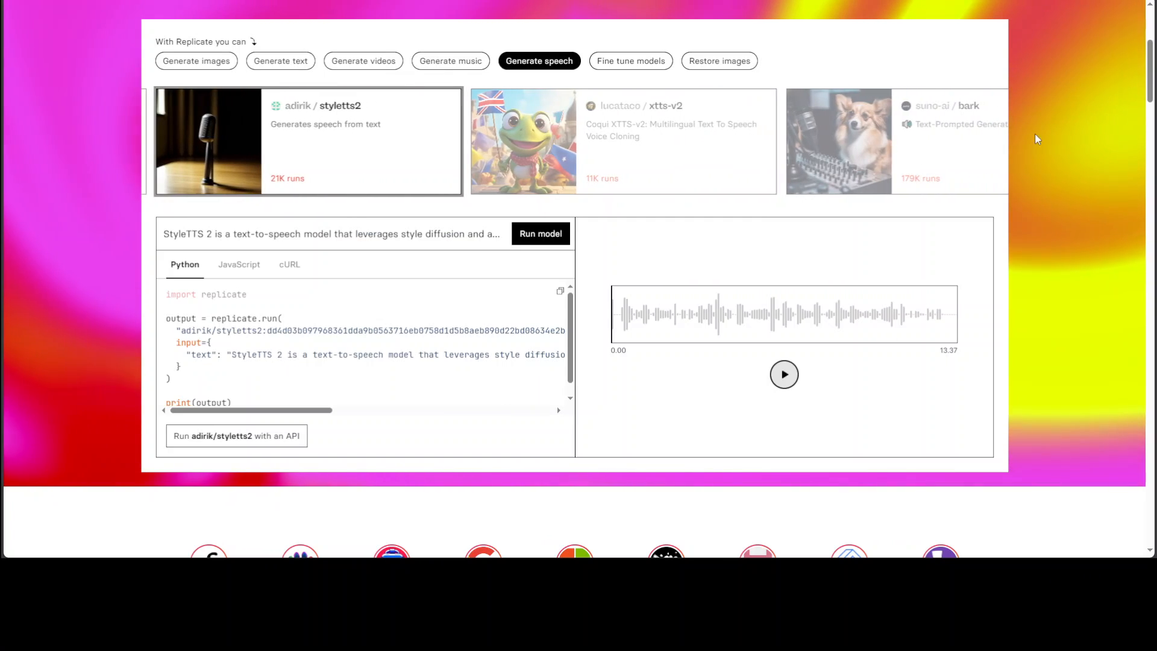